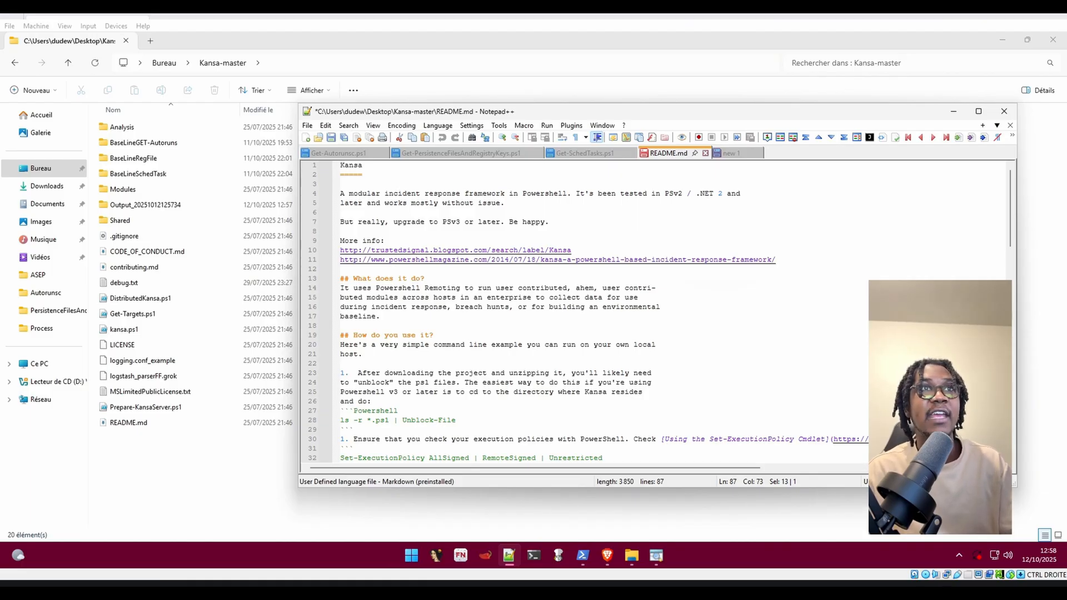
# - Scroll the Kansa usage example and highlight its ModulePath and Target parameters
pyautogui.scroll(-3)
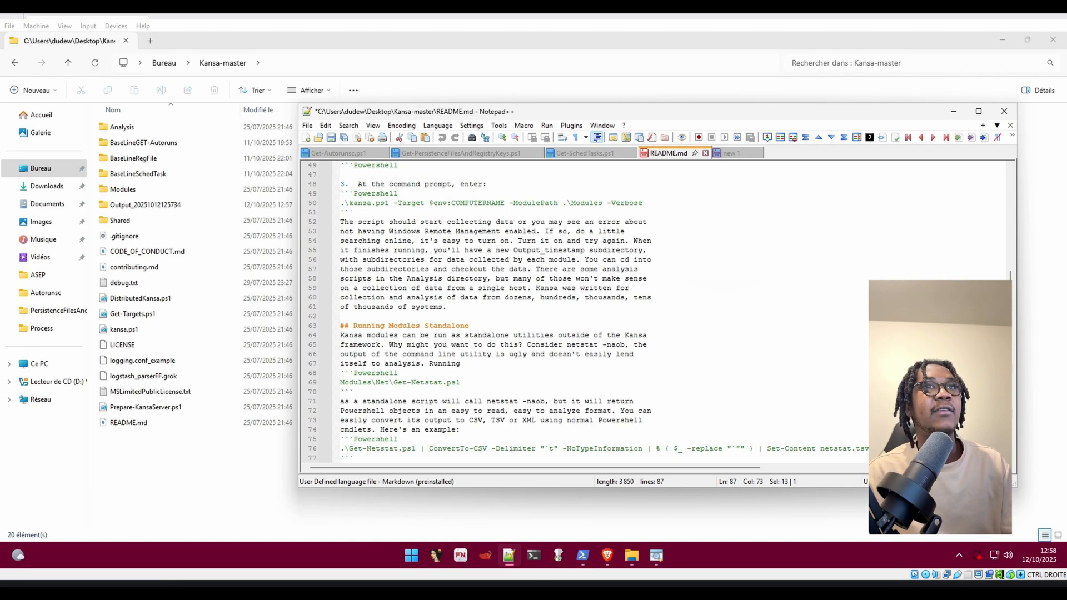
pyautogui.scroll(-3)
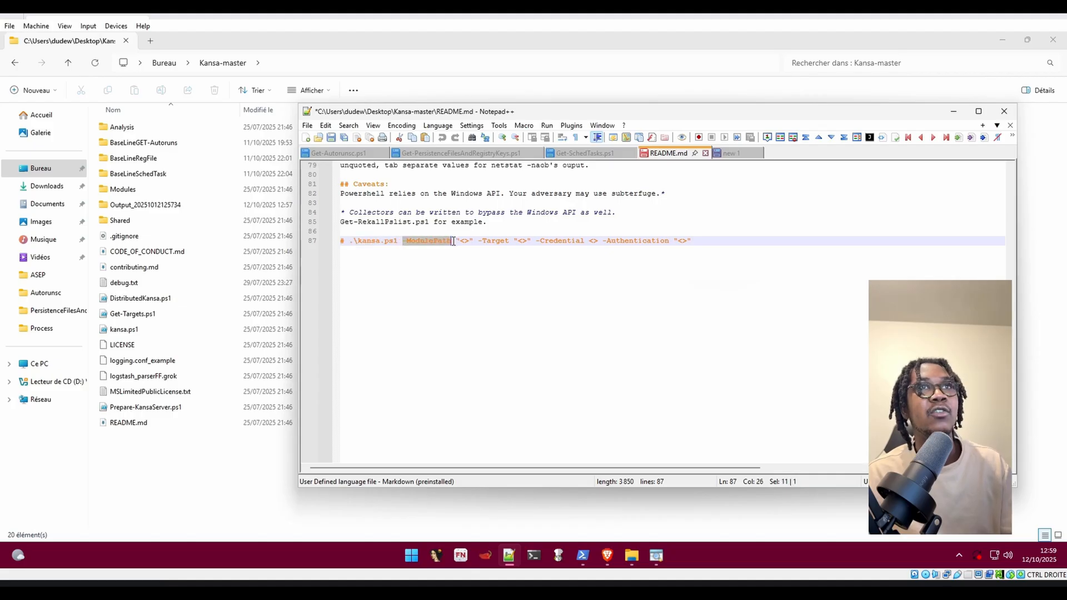
pyautogui.doubleClick(497, 240)
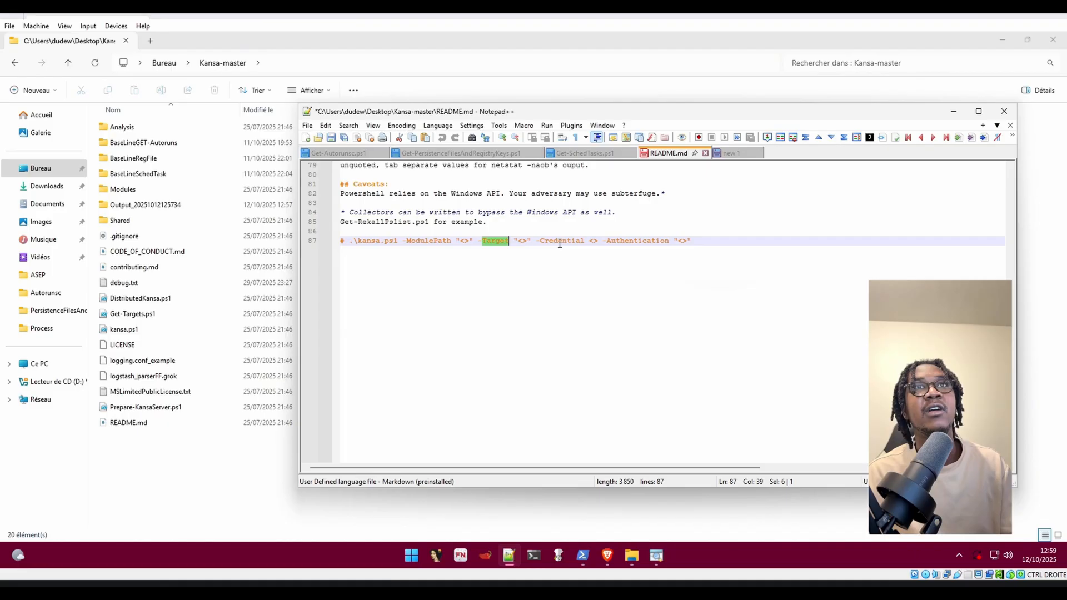
pyautogui.doubleClick(637, 240)
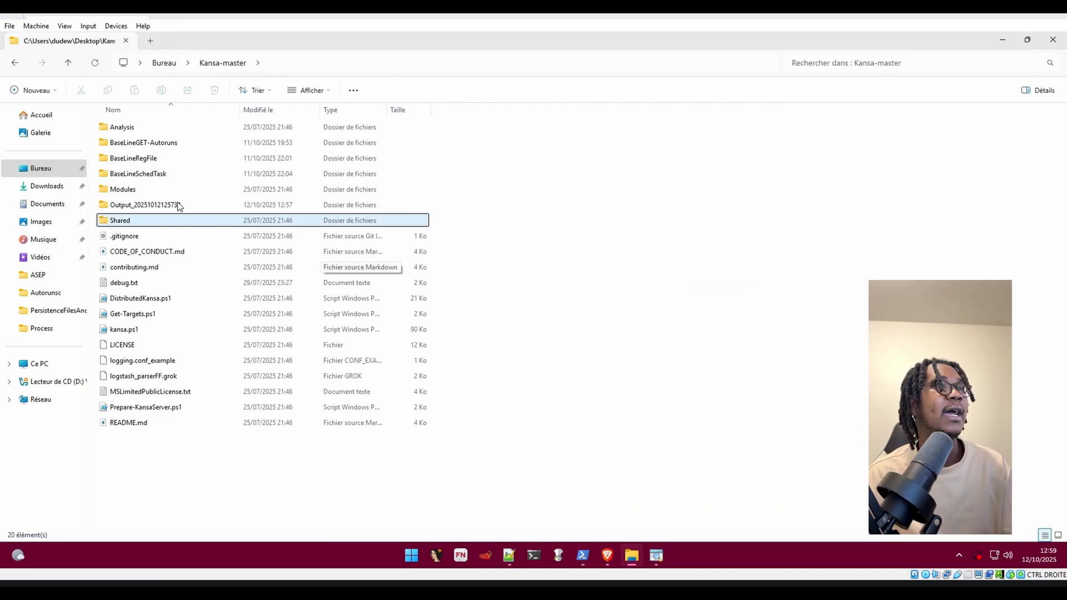
# - Browse the Modules and Memory module folders, then return to Kansa-master
pyautogui.doubleClick(123, 189)
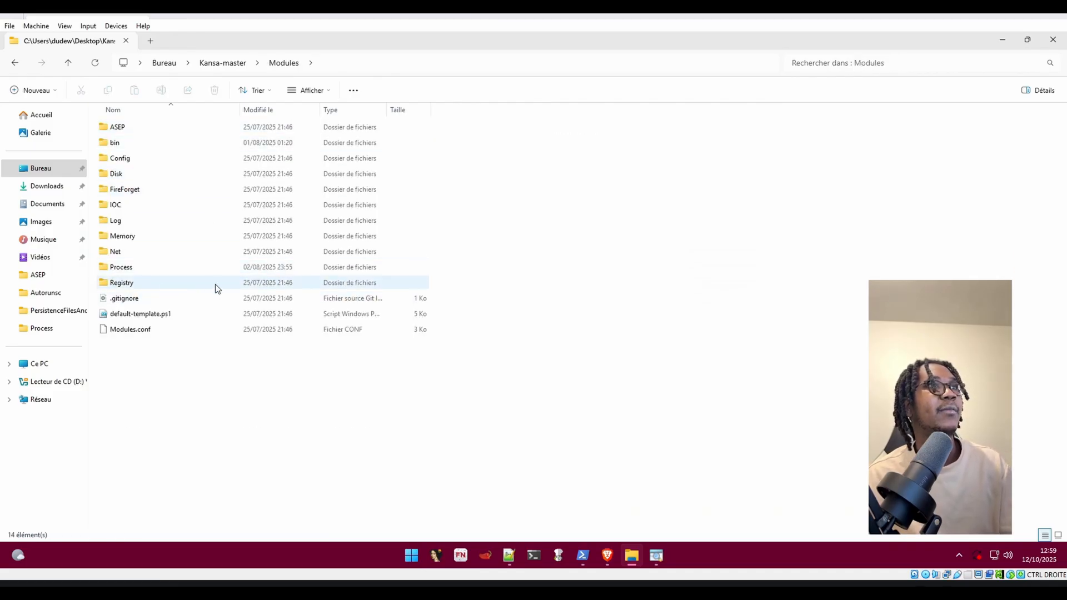
pyautogui.doubleClick(122, 283)
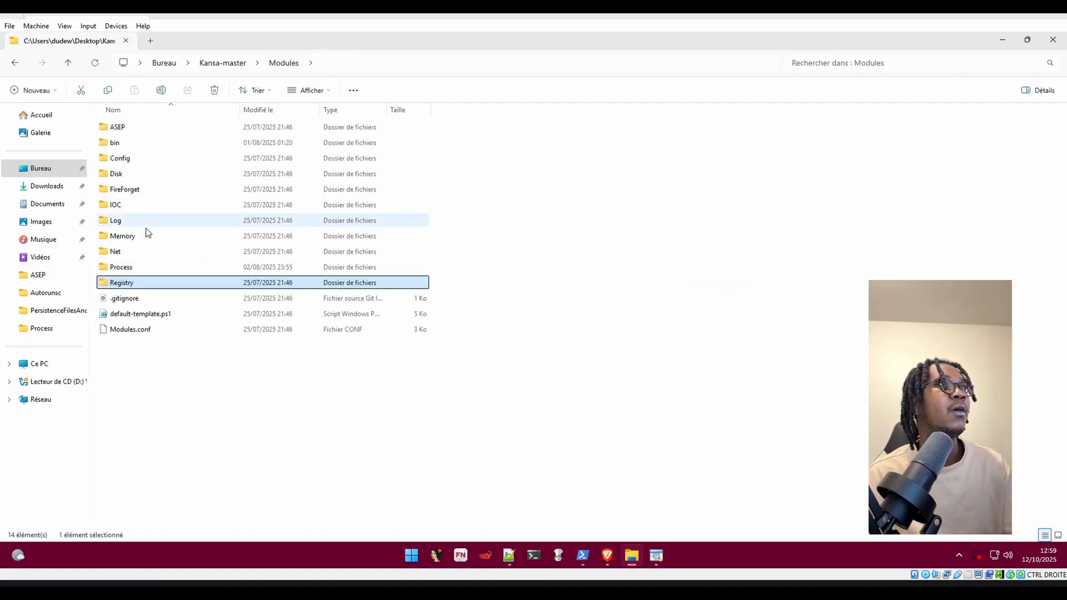
pyautogui.doubleClick(123, 236)
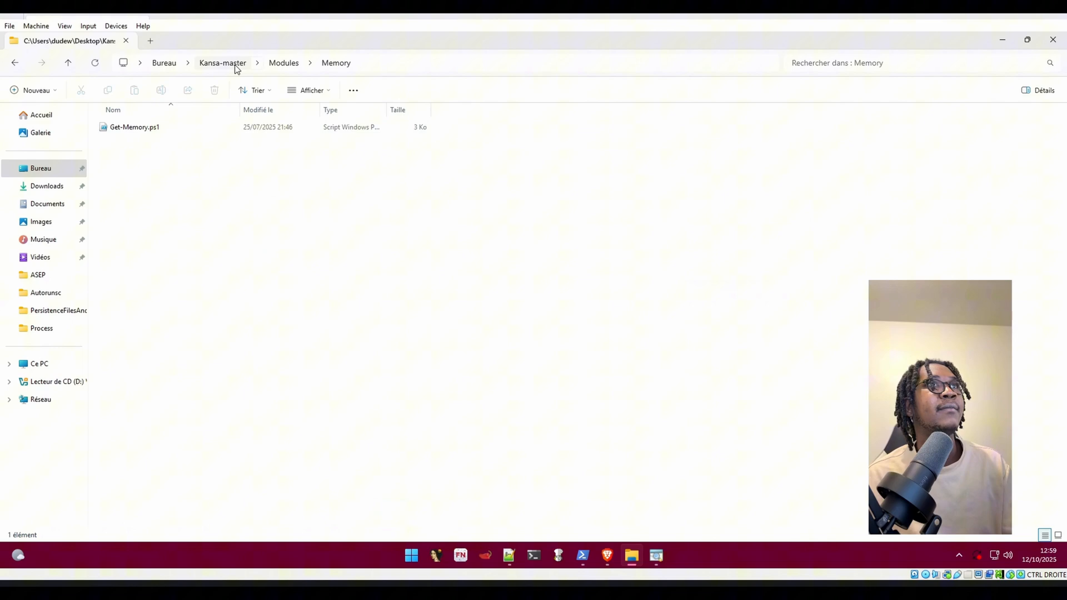
pyautogui.click(222, 63)
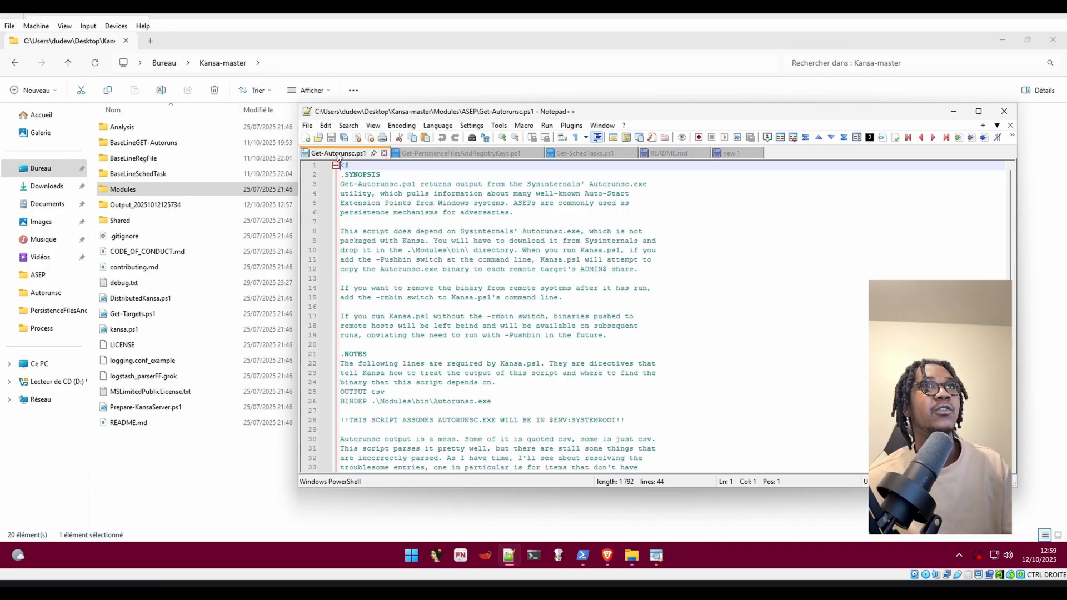
# - Review Get-PersistenceFilesAndRegistryKeys.ps1 and Get-SchedTasks.ps1, then bring up administrator PowerShell
pyautogui.click(461, 152)
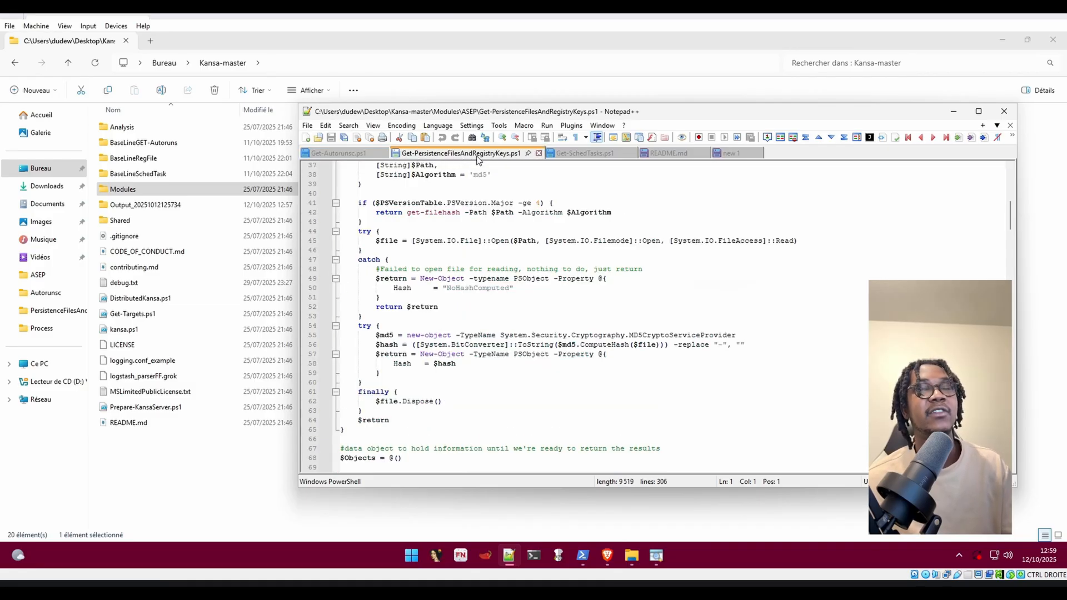
pyautogui.click(584, 152)
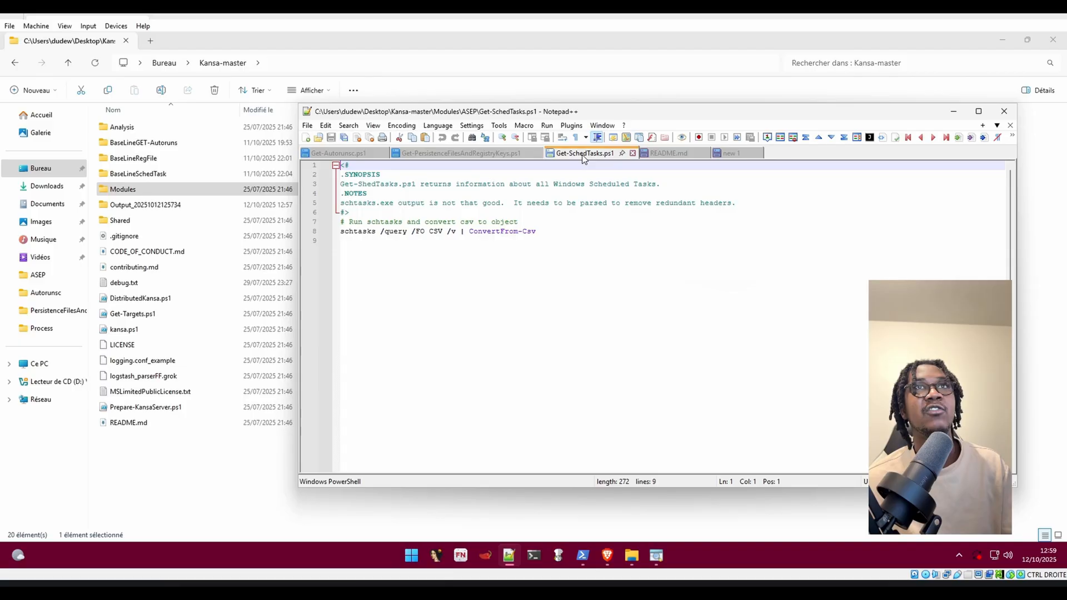
pyautogui.moveTo(582, 555)
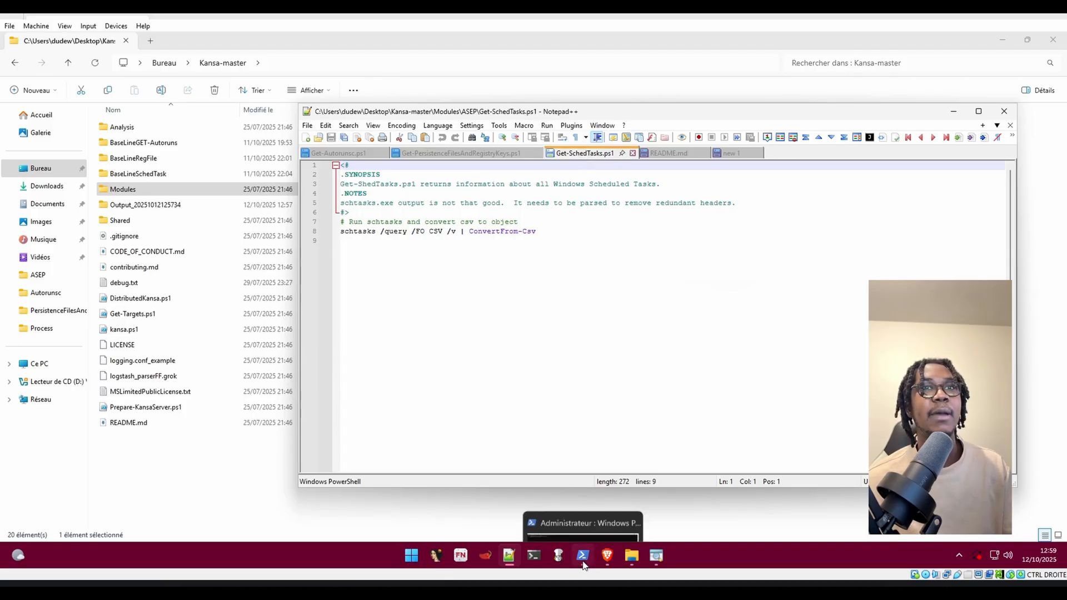
pyautogui.click(582, 556)
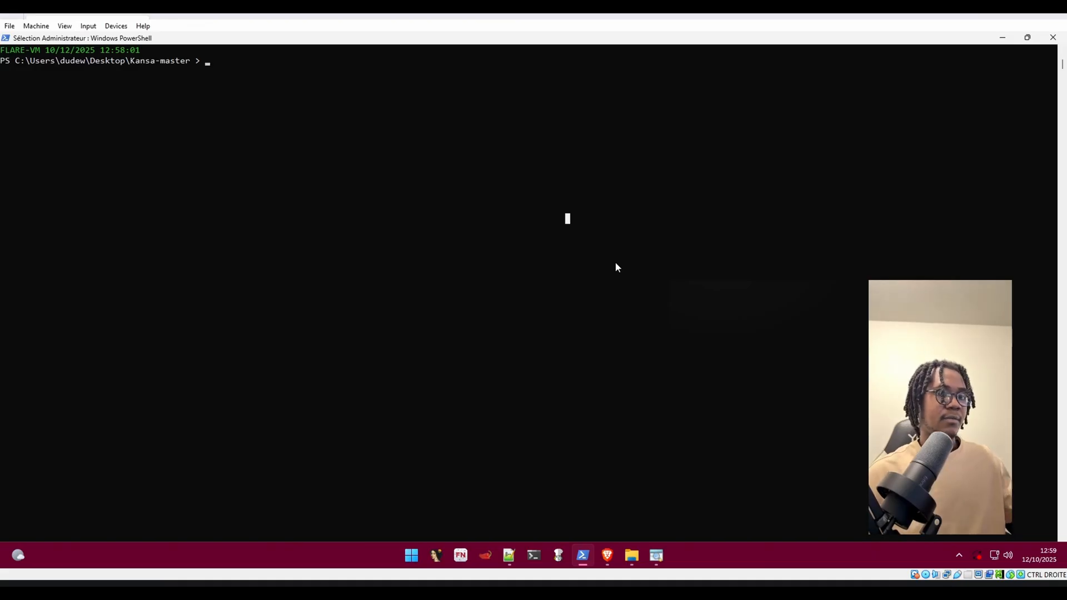
# - Run .\kansa.ps1 -ModulePath .\Modules\ASEP\Get-Autorunsc.ps1 from the Kansa-master prompt
pyautogui.write('.\\kansa.ps1 -ModulePath .\\Modules\\ASEP\\Get-Autorunsc.ps1')
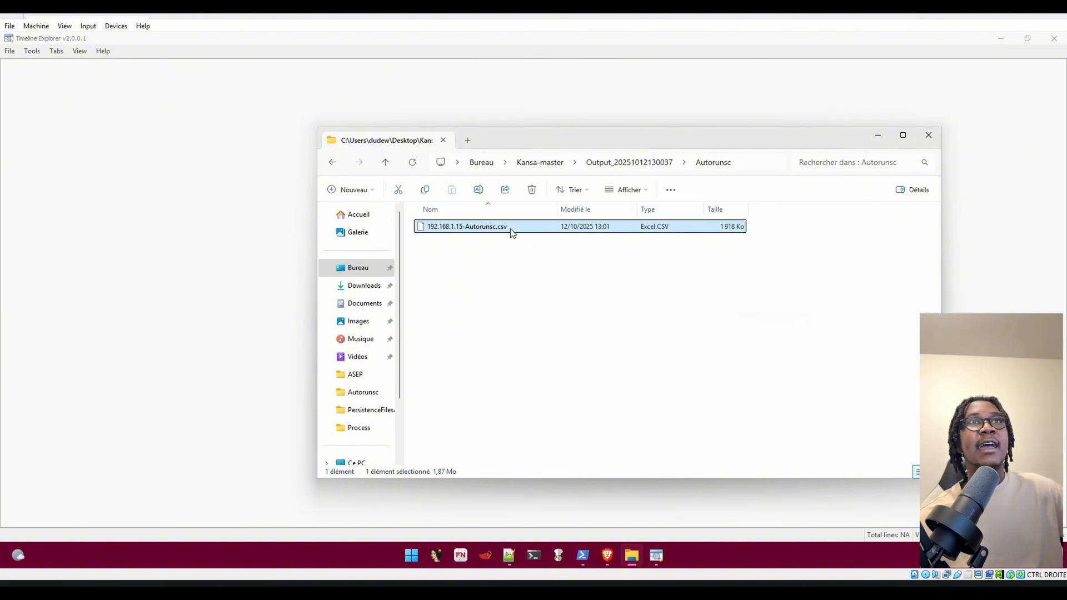
pyautogui.moveTo(166, 211)
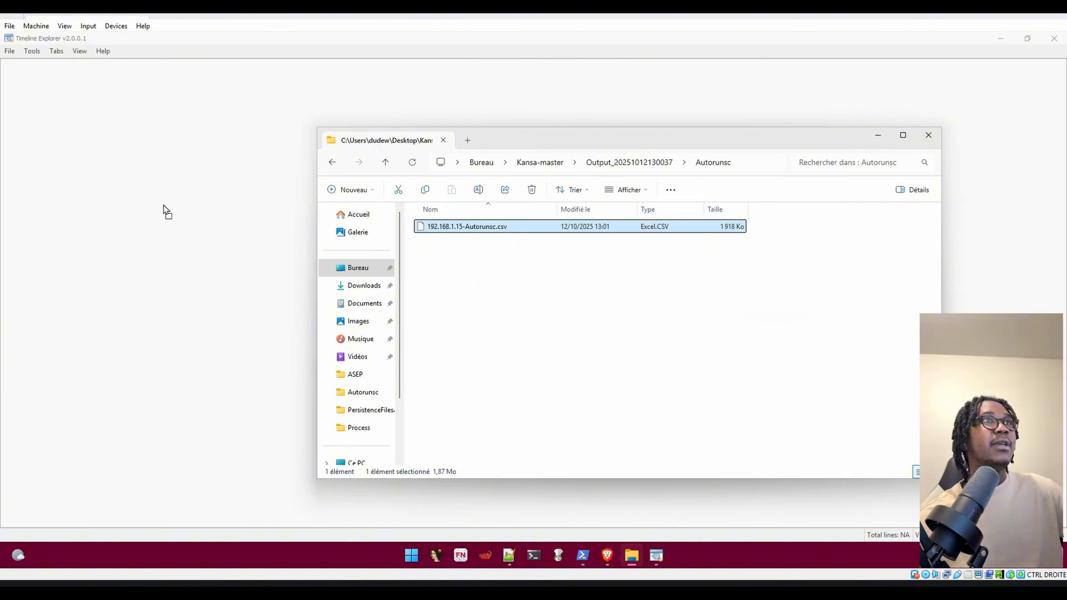
# - Load the Autorunsc and PersistenceFilesAndRegistryKeys CSVs into Timeline Explorer
pyautogui.doubleClick(467, 226)
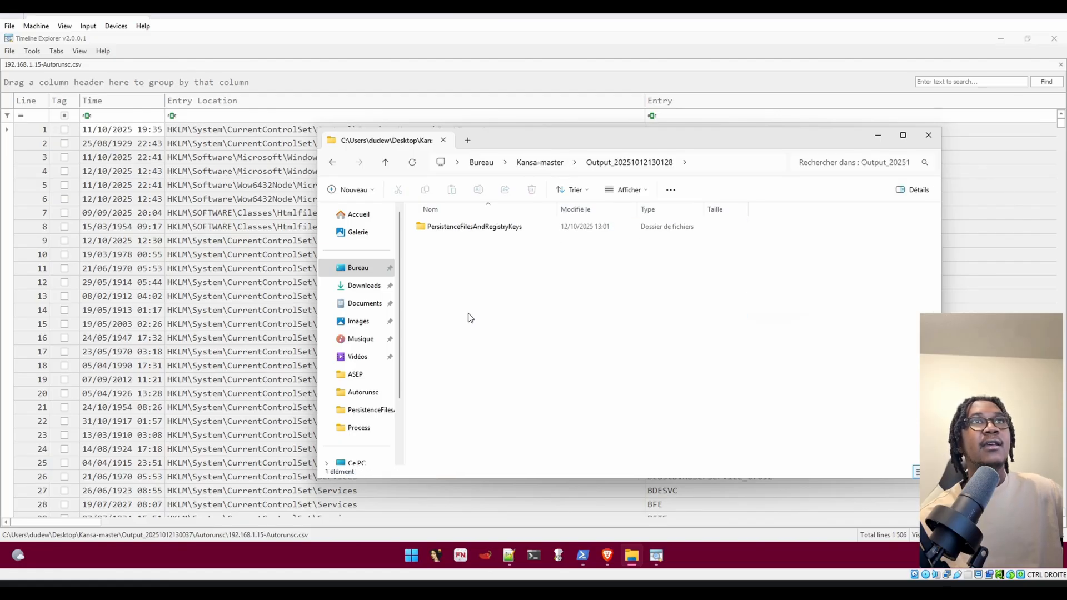
pyautogui.doubleClick(474, 226)
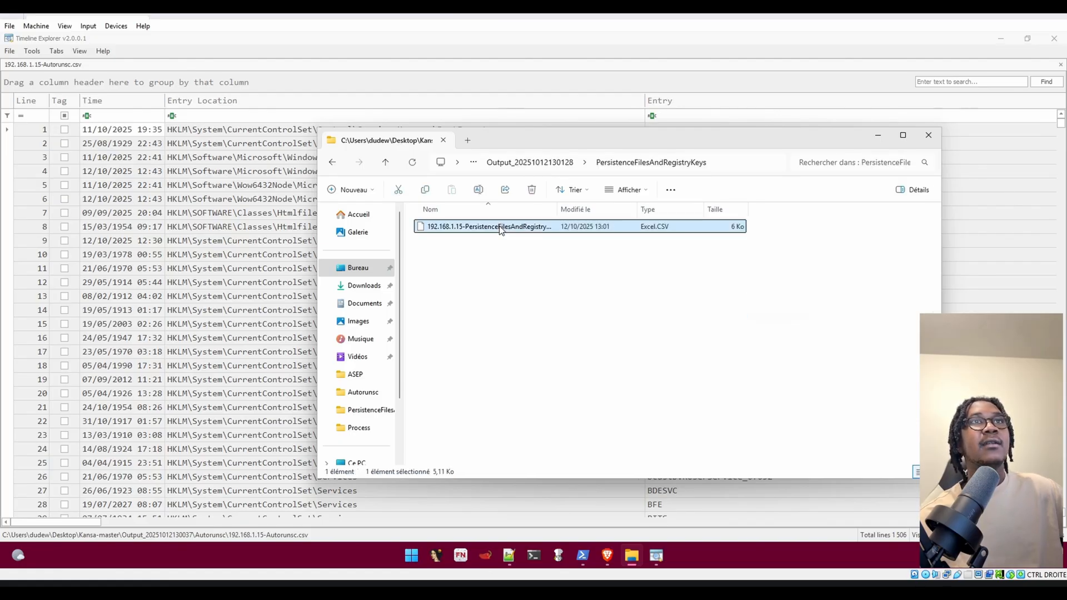
pyautogui.doubleClick(488, 227)
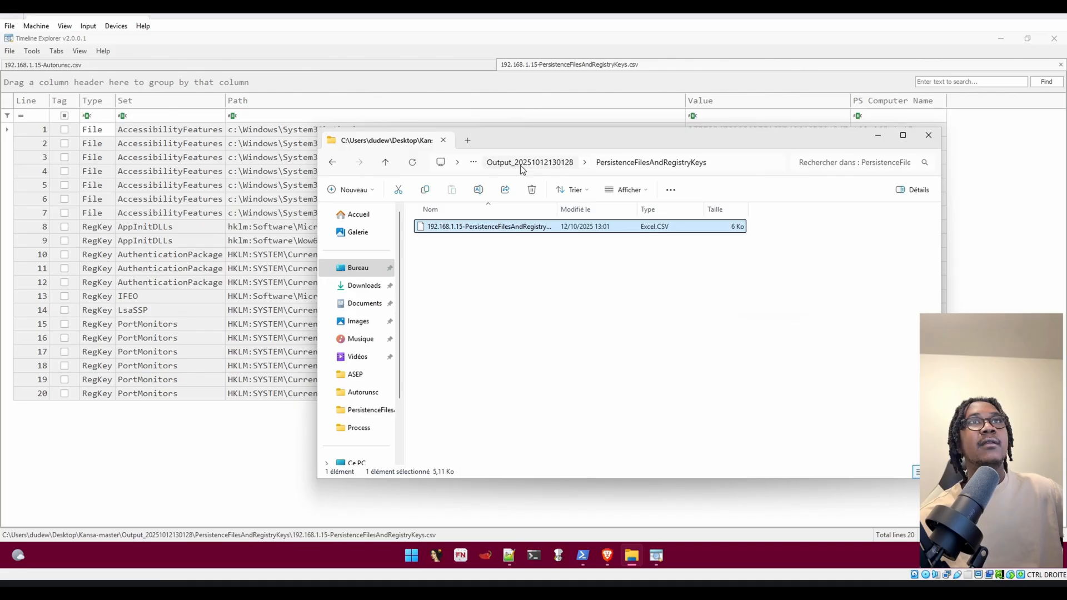
pyautogui.click(385, 162)
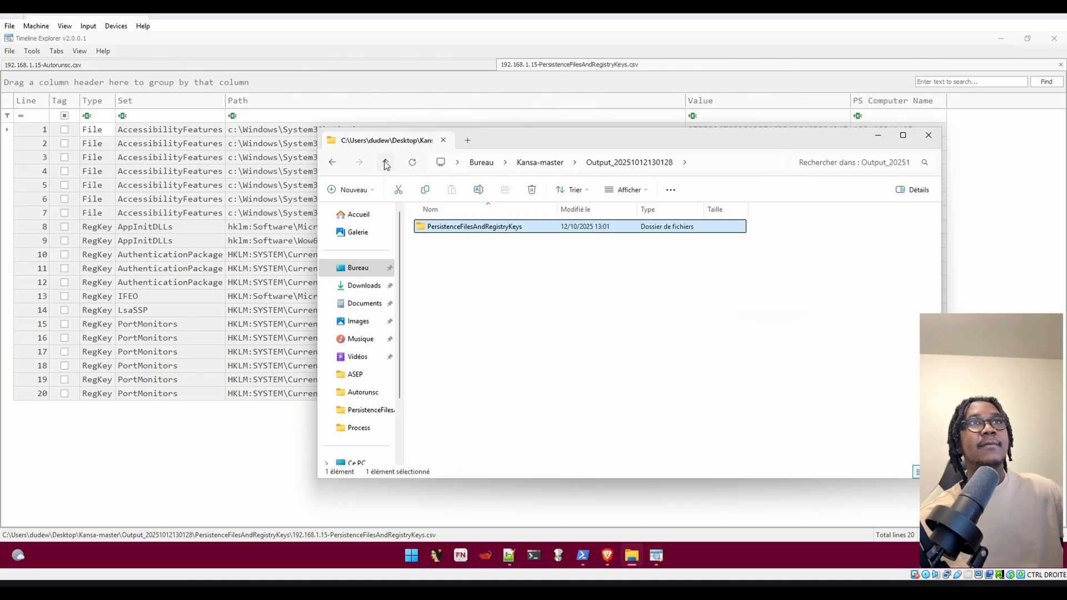
pyautogui.click(385, 162)
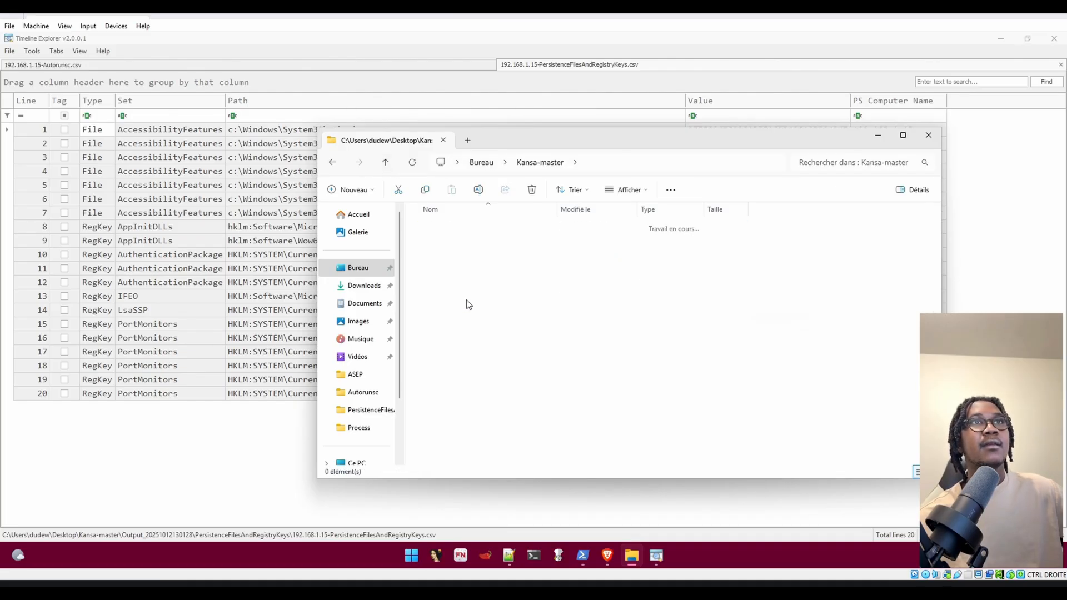
pyautogui.click(464, 227)
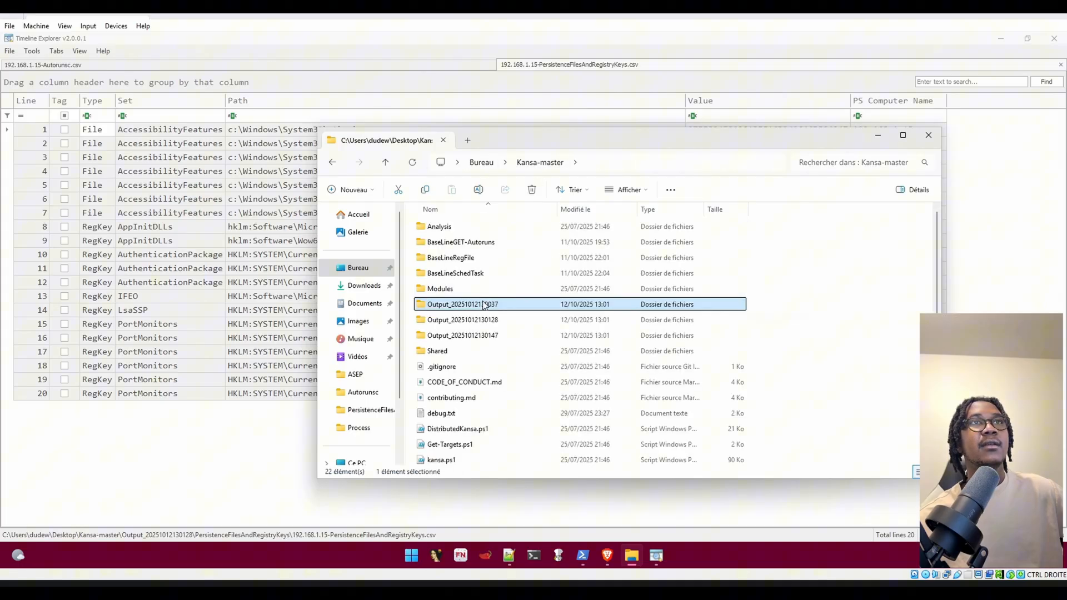
pyautogui.doubleClick(463, 335)
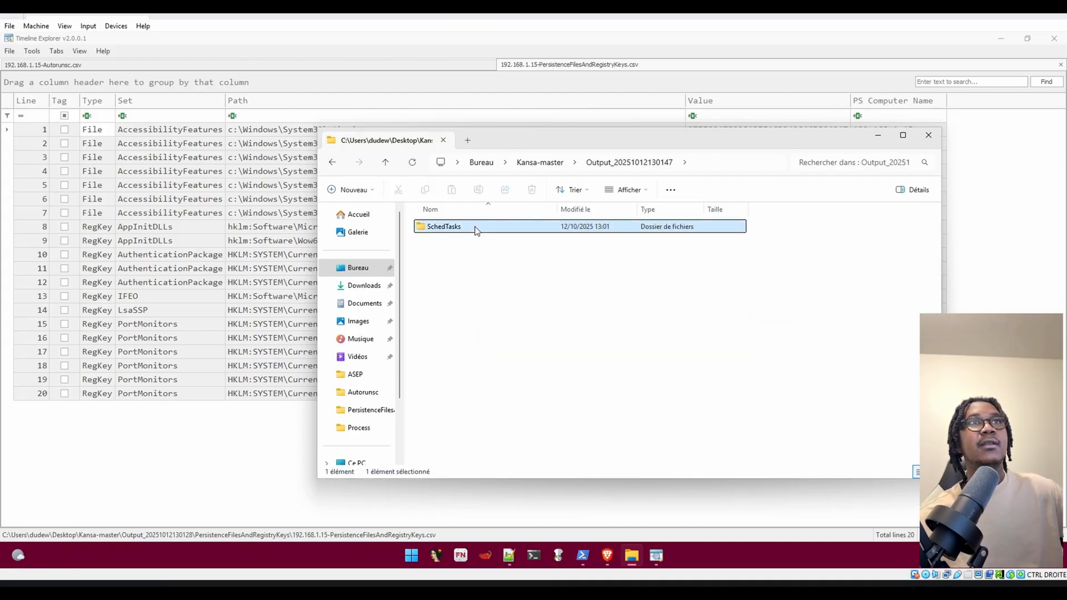
pyautogui.doubleClick(443, 227)
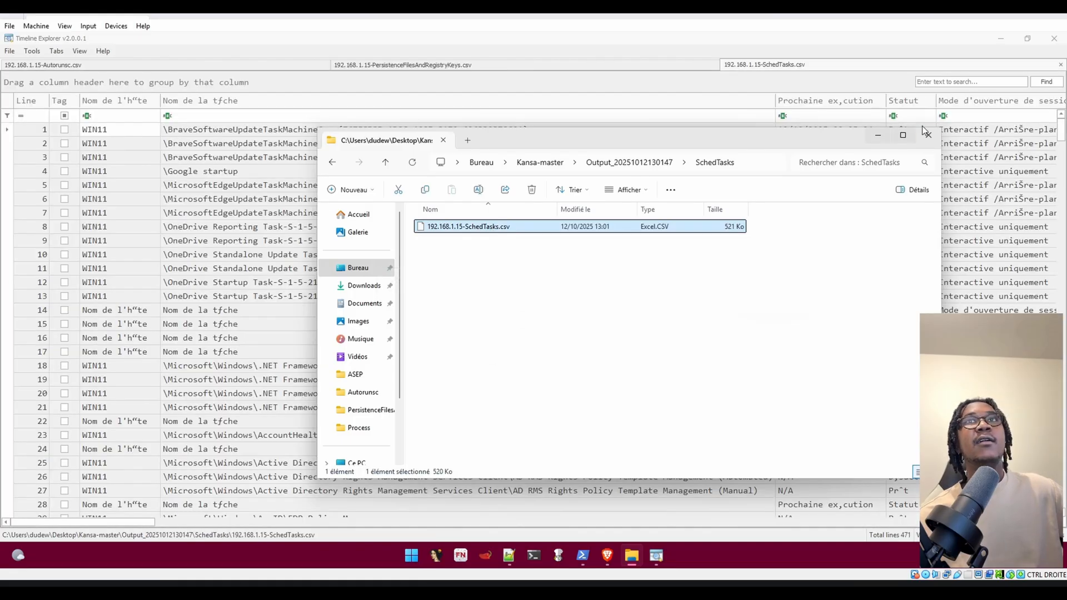
pyautogui.click(443, 140)
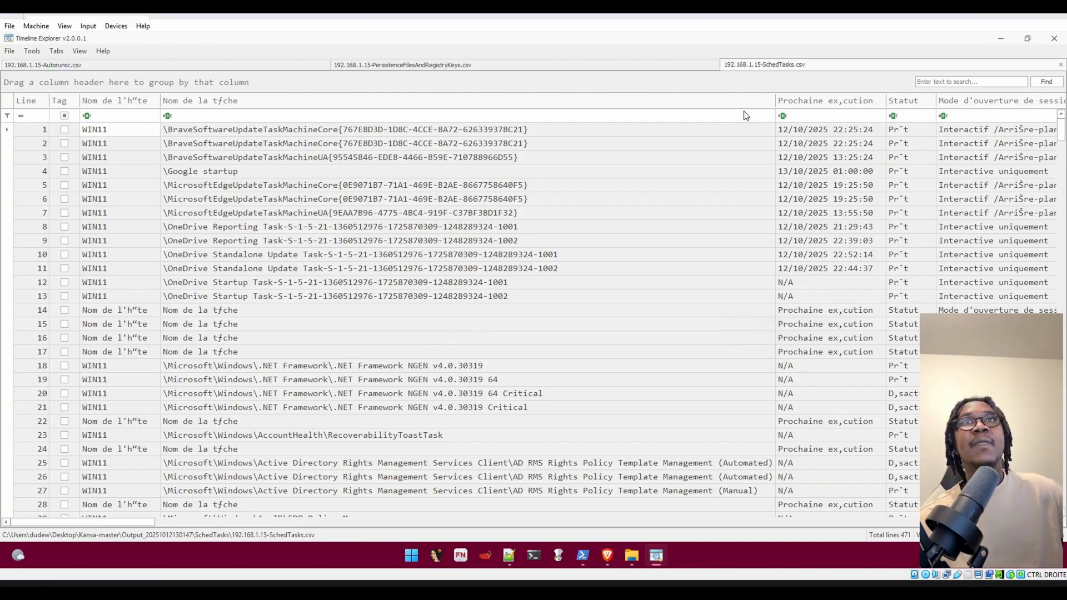
pyautogui.moveTo(455, 276)
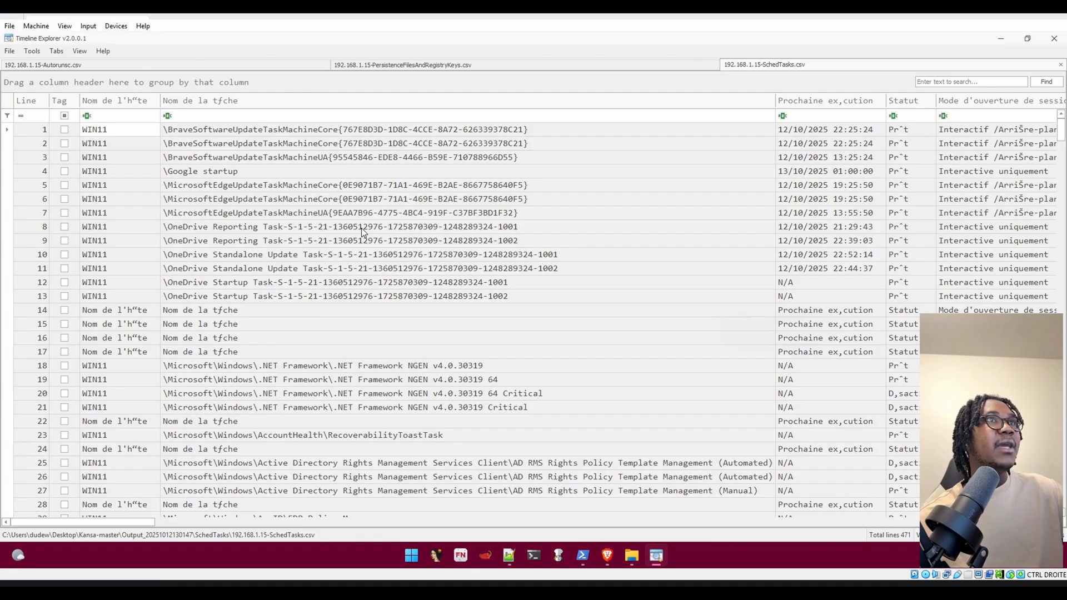
# - Filter the task-name column to \Google startup and scroll across its columns
pyautogui.click(782, 115)
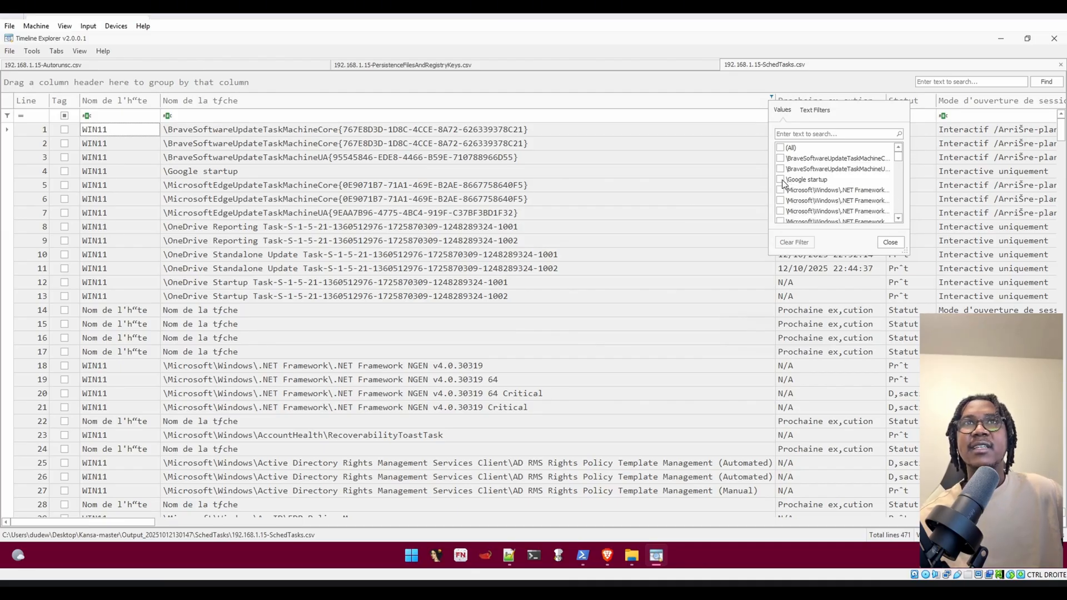
pyautogui.click(780, 179)
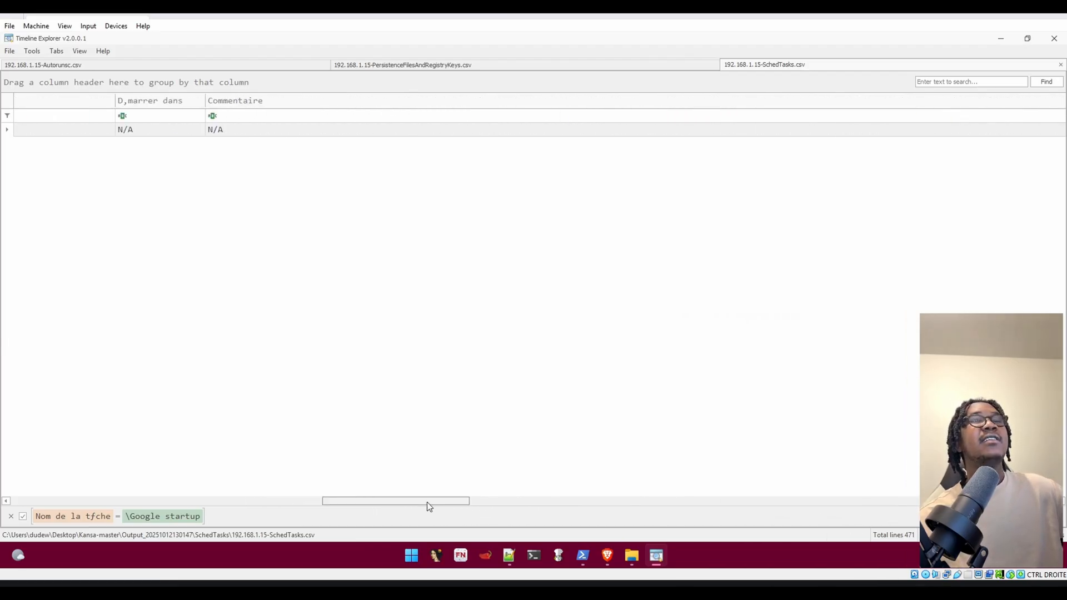
pyautogui.moveTo(395, 500); pyautogui.dragTo(257, 501)
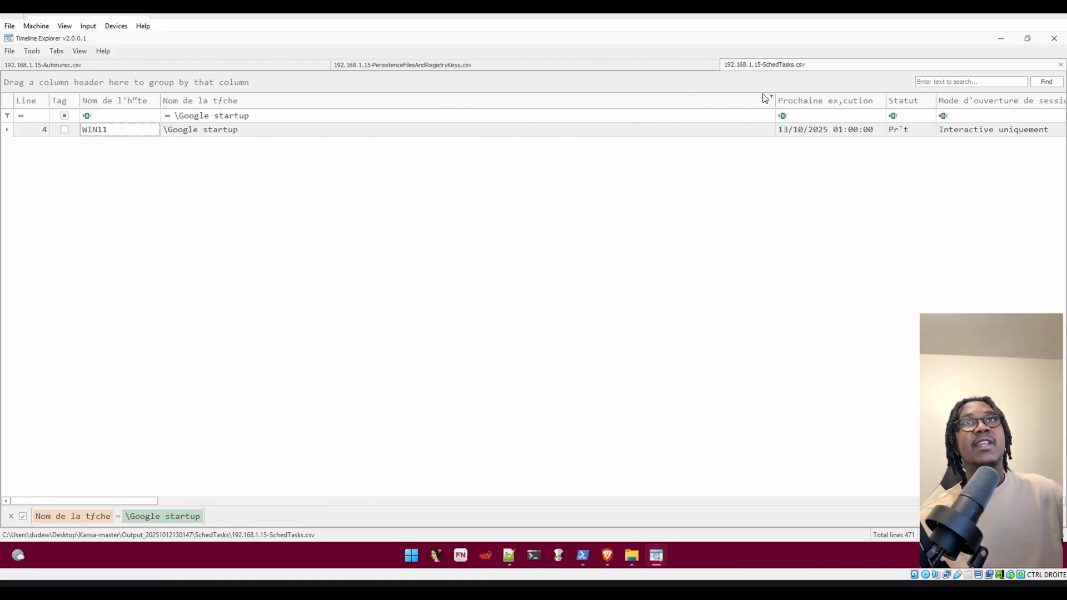
pyautogui.click(770, 97)
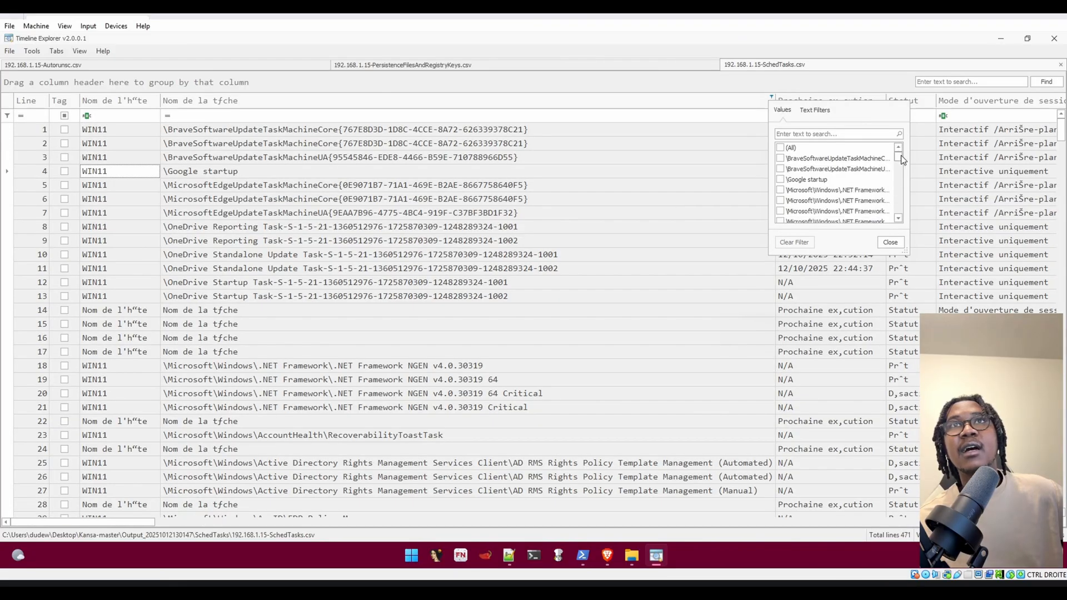
# - Filter the scheduled tasks to only the .NET Framework NGEN v4.0.30319 task
pyautogui.scroll(-3)
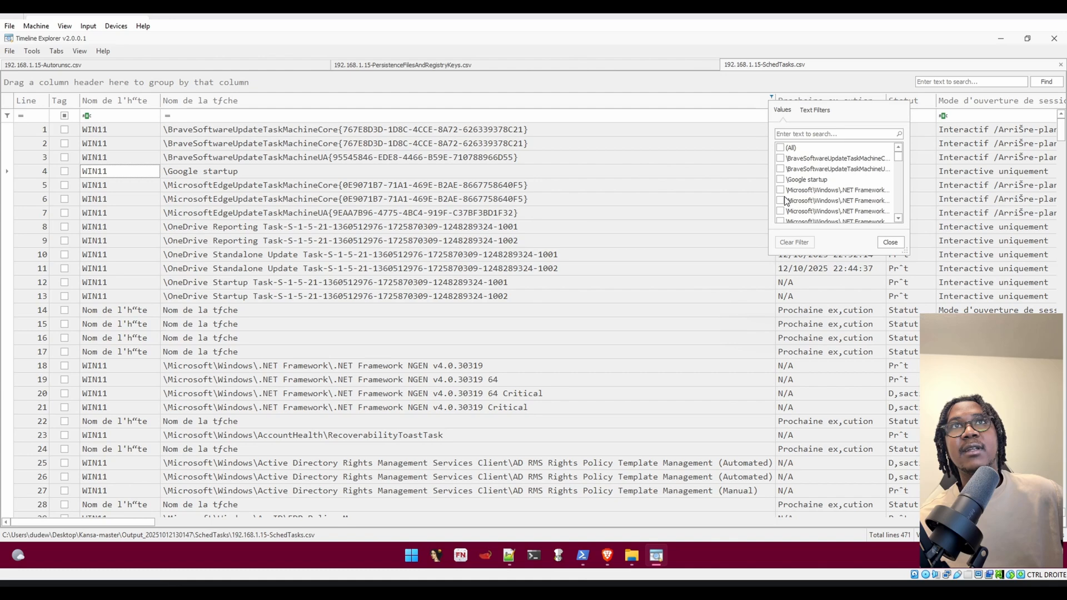
pyautogui.click(781, 190)
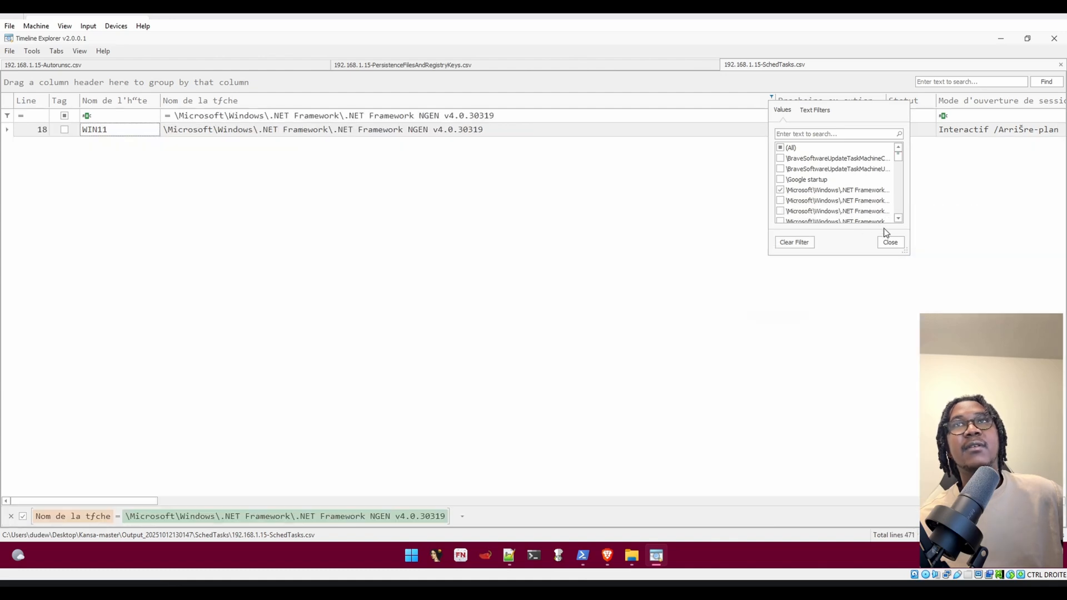
pyautogui.click(889, 242)
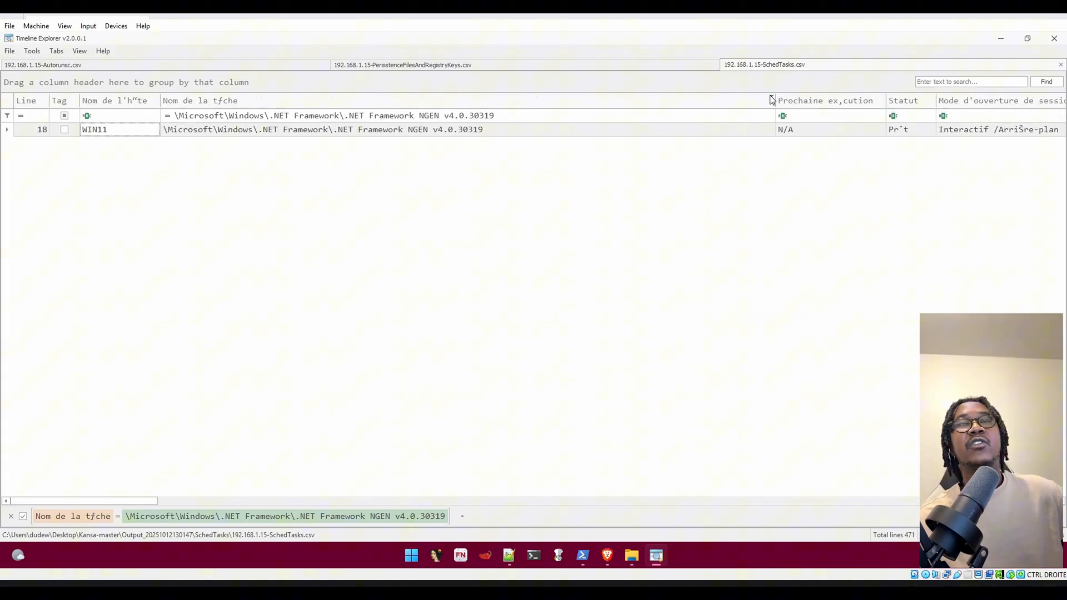
# - Swap the filter to Compatibility Appraiser and \Google startup, revealing C:\Temp\google.exe
pyautogui.click(771, 100)
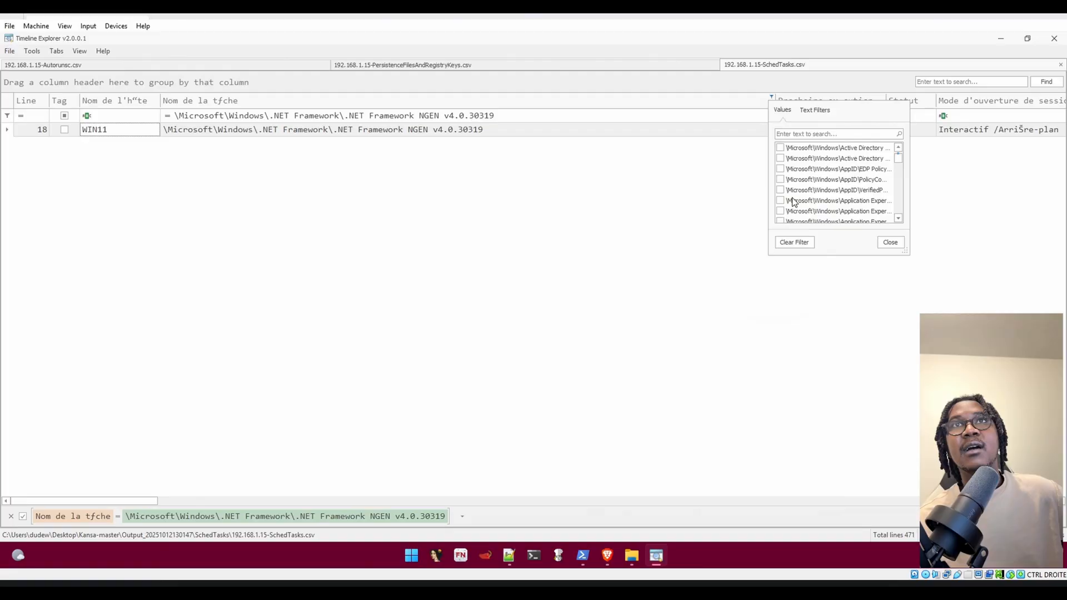
pyautogui.click(780, 178)
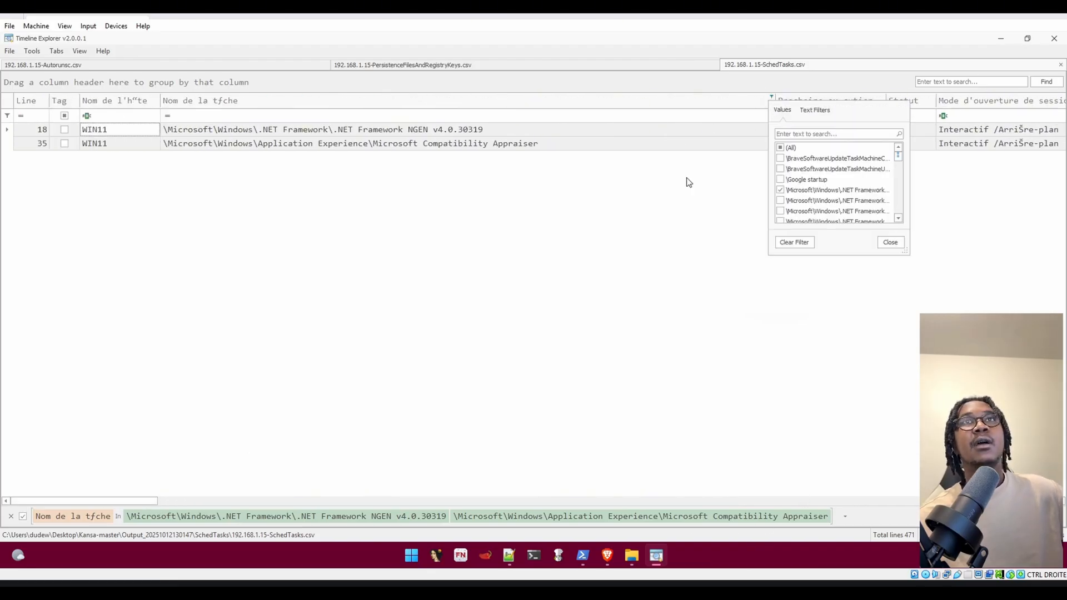
pyautogui.click(781, 179)
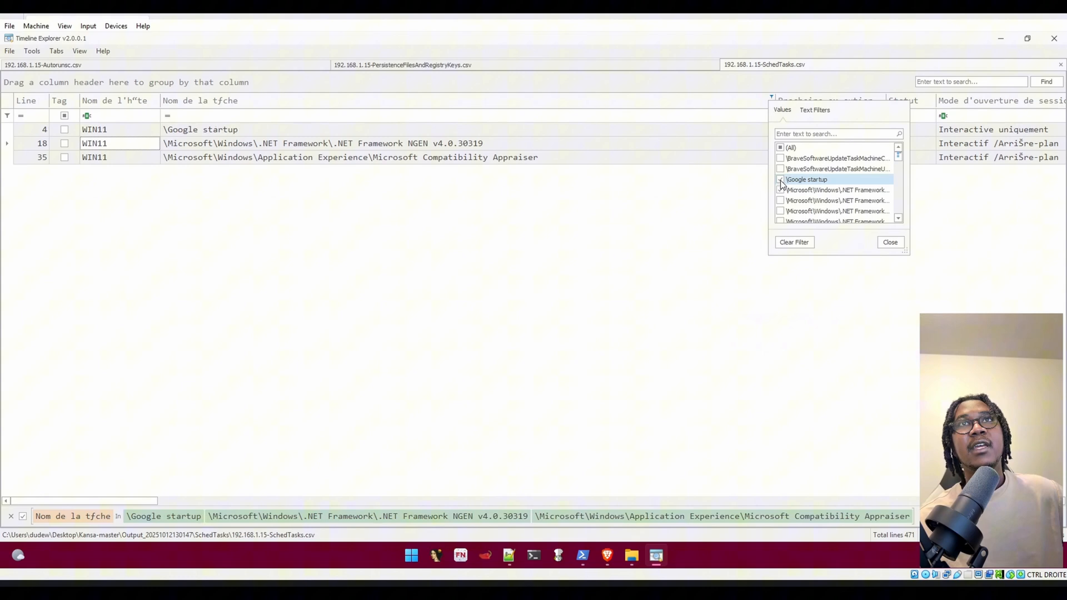
pyautogui.click(780, 190)
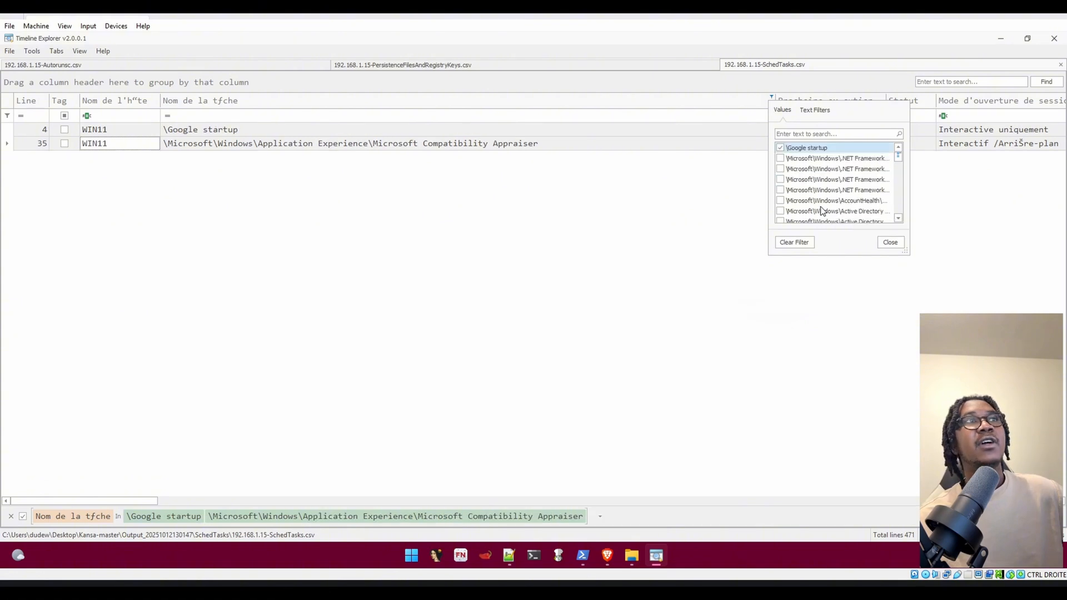
pyautogui.scroll(-3)
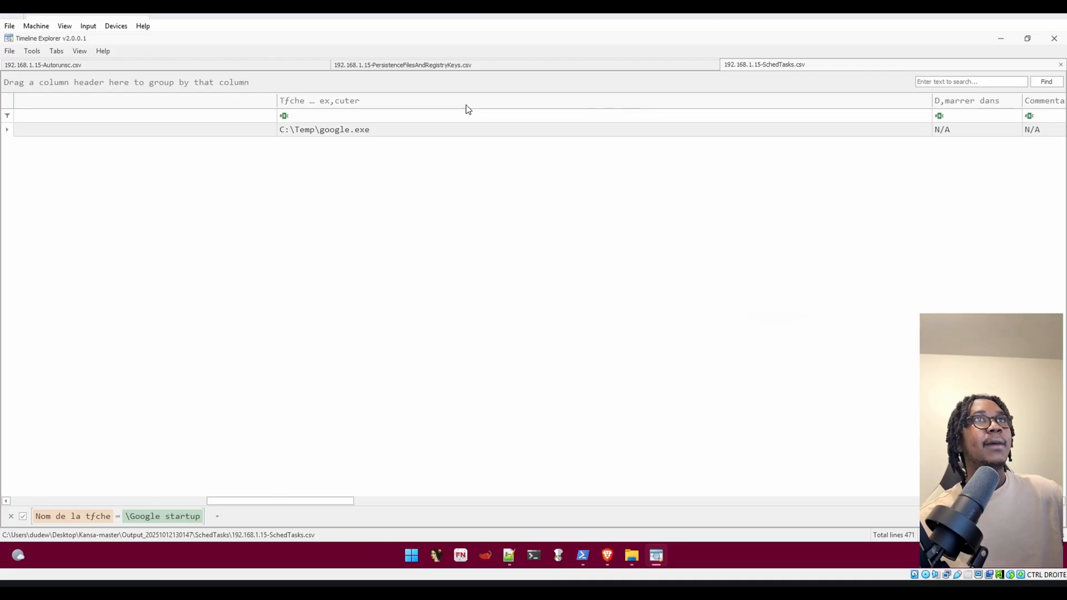
# - Look over the persistence files/registry keys CSV, then return to the Autorunsc data
pyautogui.click(401, 64)
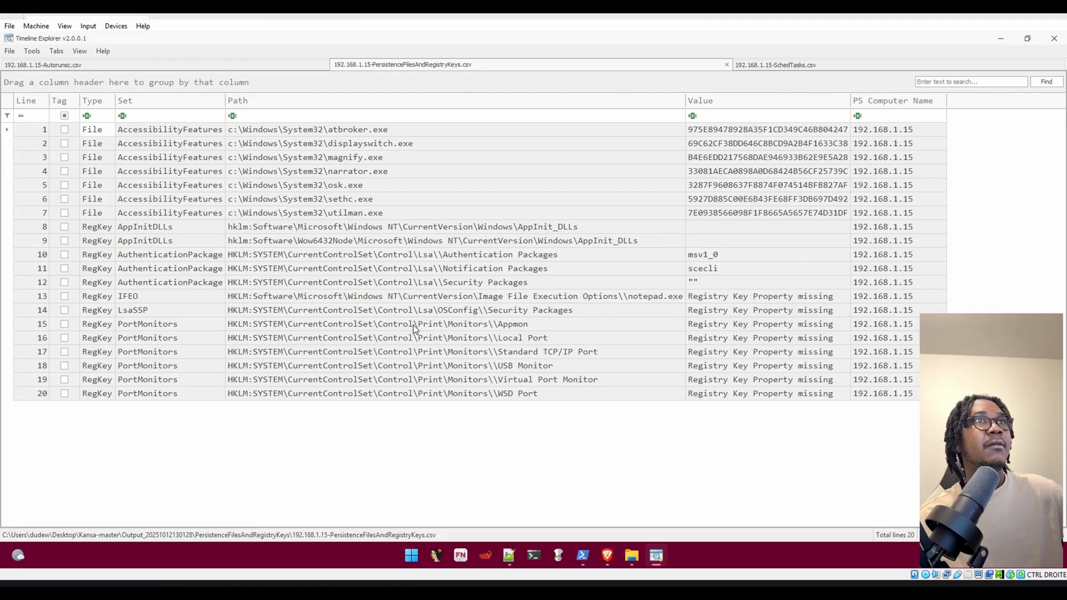
pyautogui.moveTo(591, 232)
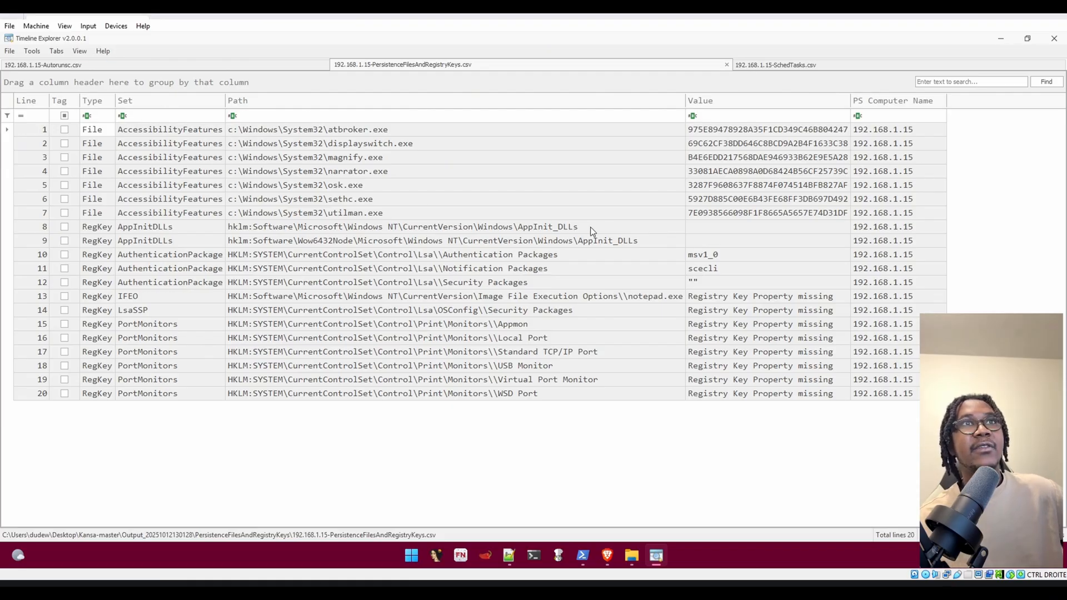
pyautogui.click(43, 64)
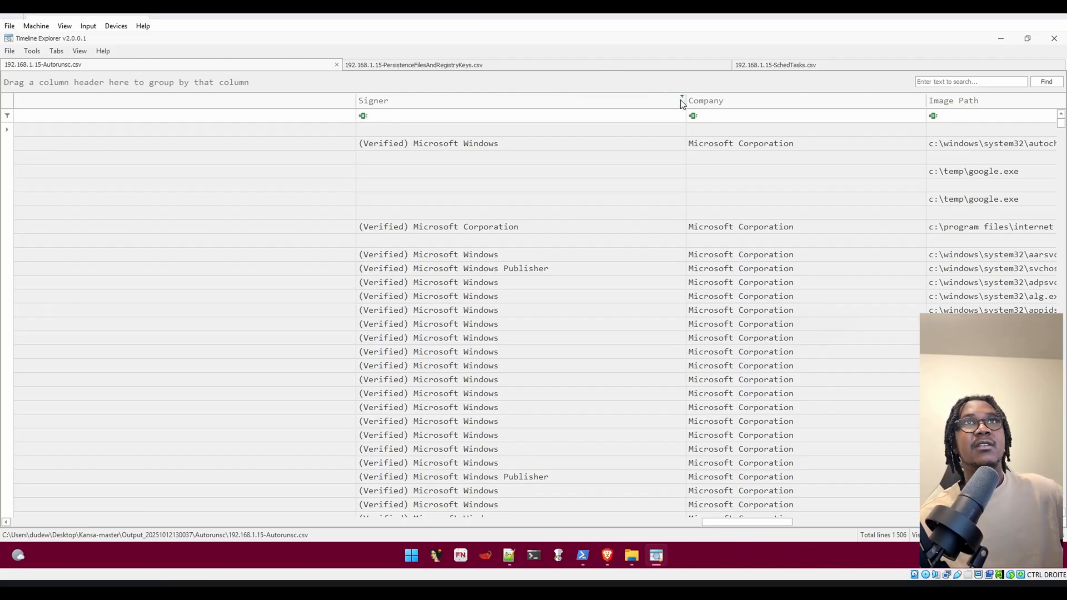
# - Filter Autorunsc Signer to blanks, then switch to the regPersistence.py script editor
pyautogui.click(682, 100)
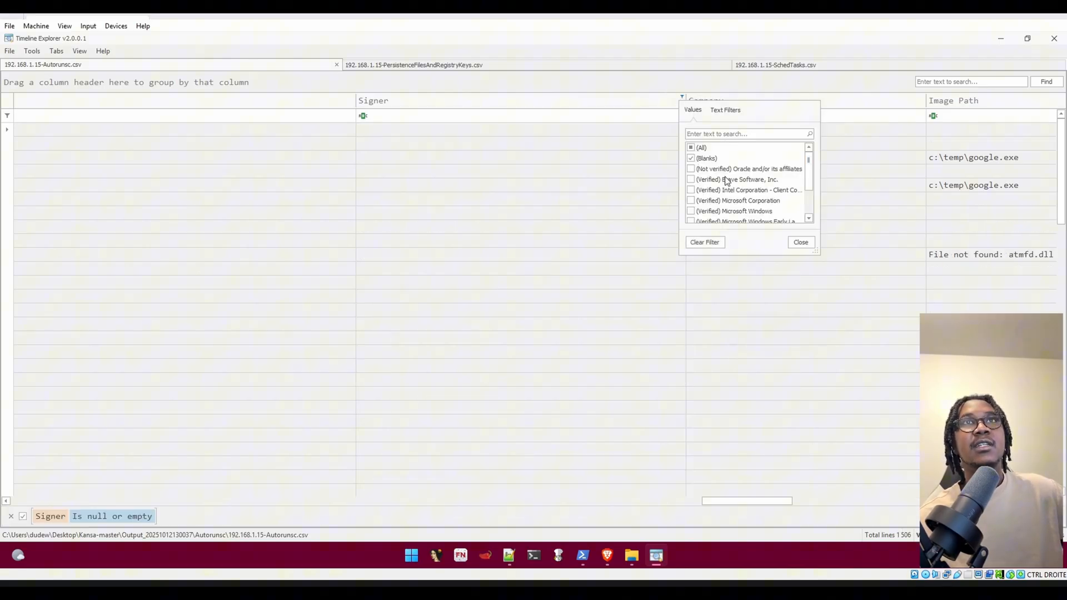
pyautogui.click(800, 241)
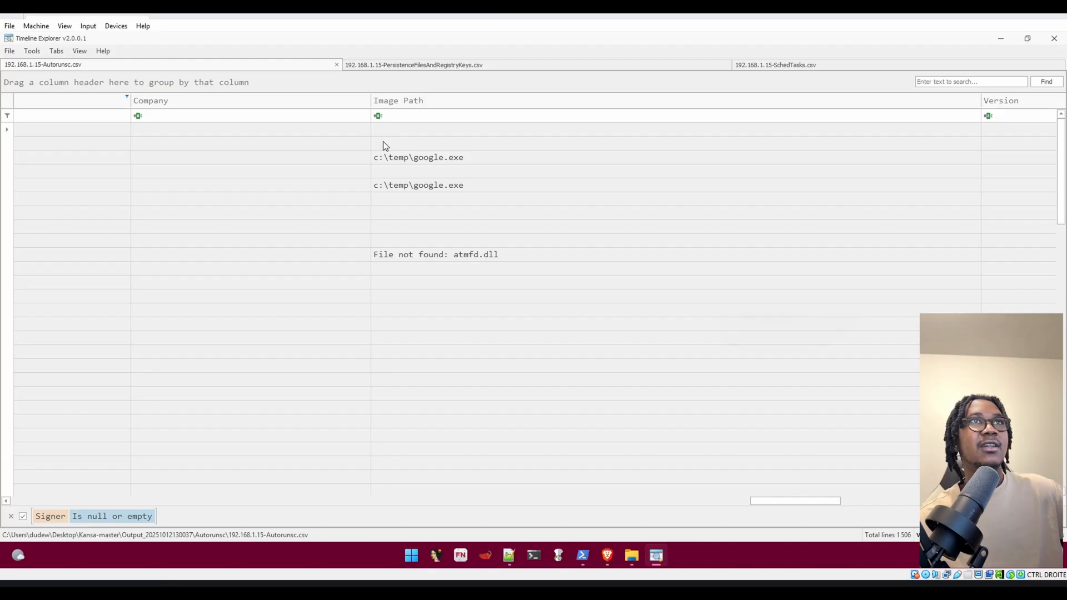
pyautogui.moveTo(536, 198)
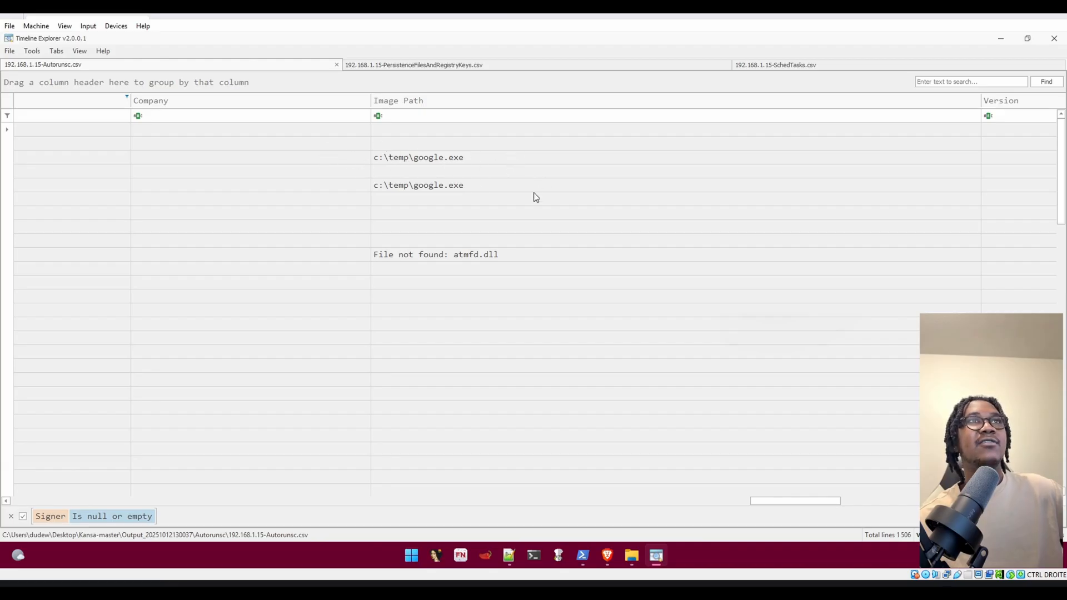
pyautogui.moveTo(887, 446)
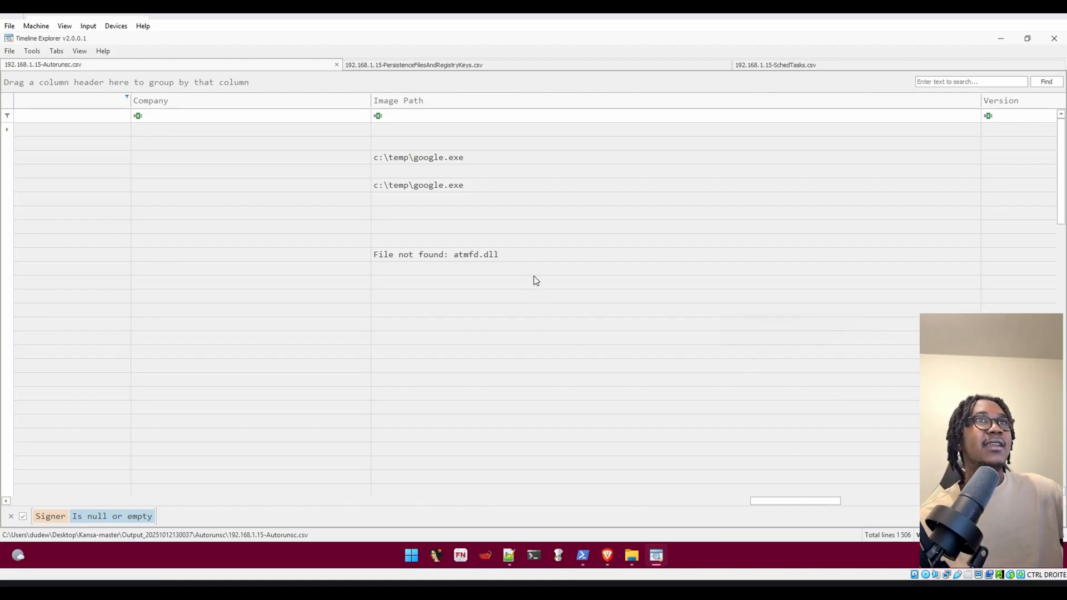
pyautogui.moveTo(461, 231)
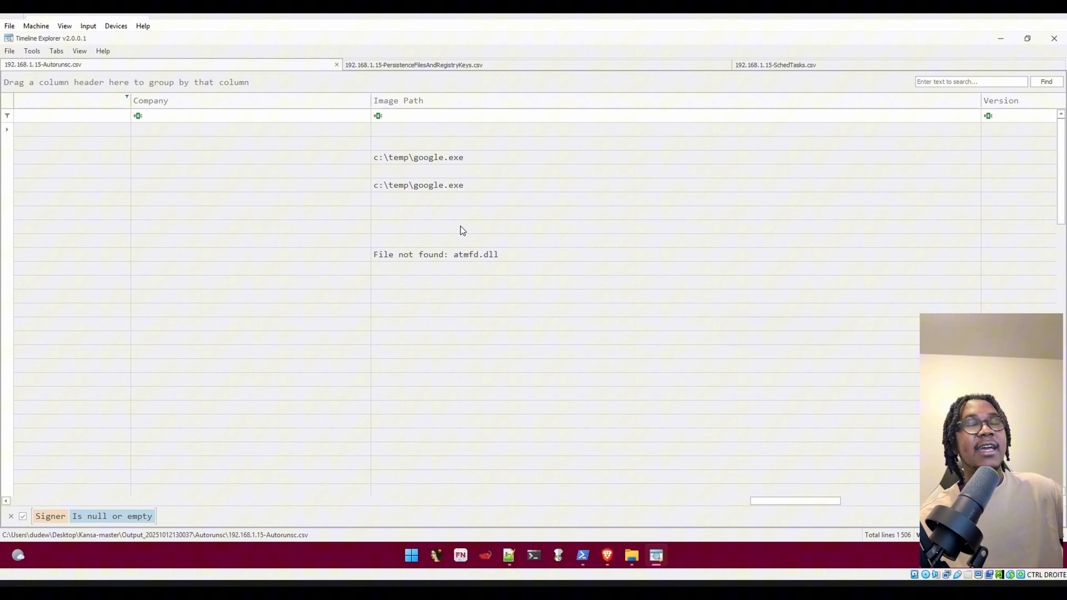
pyautogui.click(631, 555)
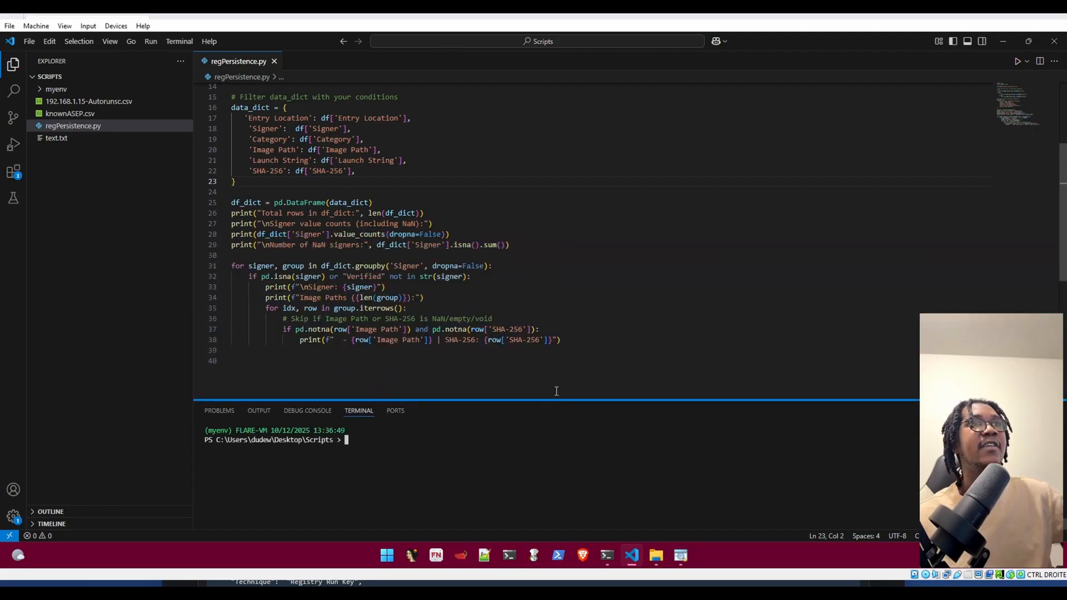
pyautogui.moveTo(72, 126)
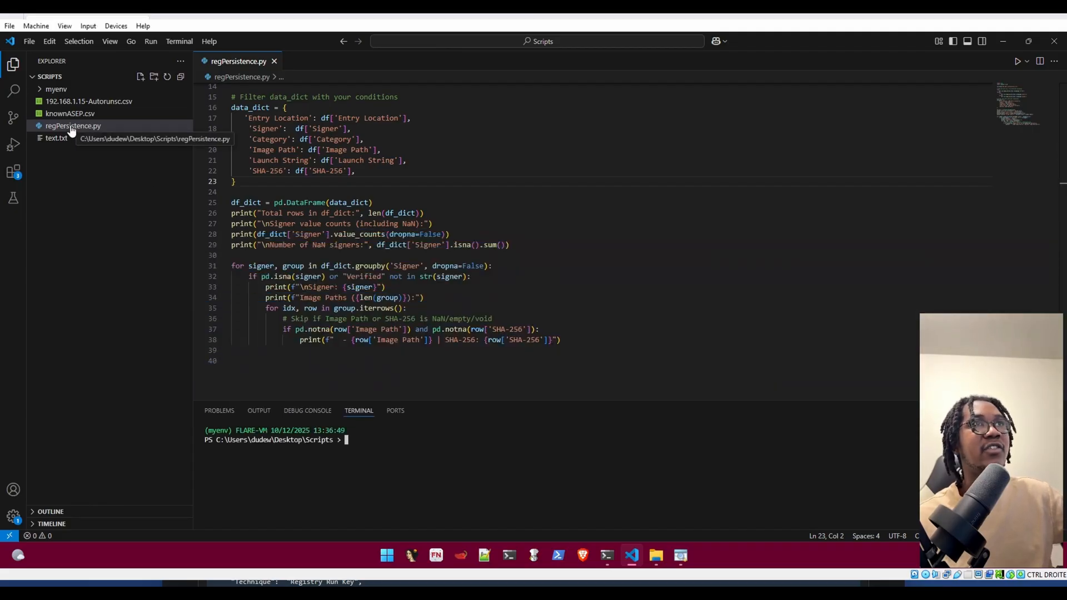
pyautogui.scroll(3)
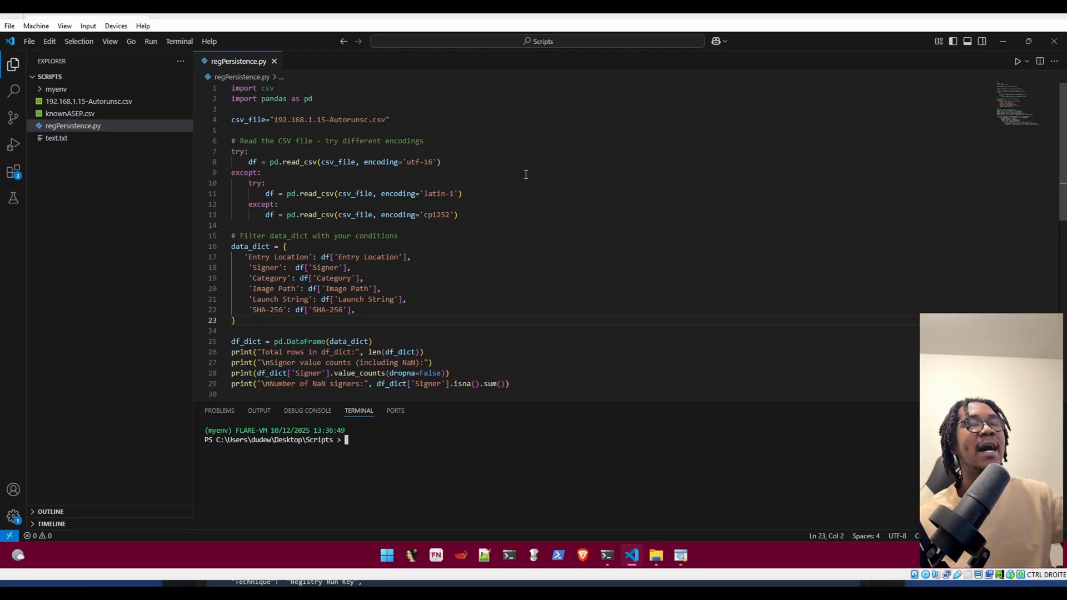
pyautogui.moveTo(342, 119)
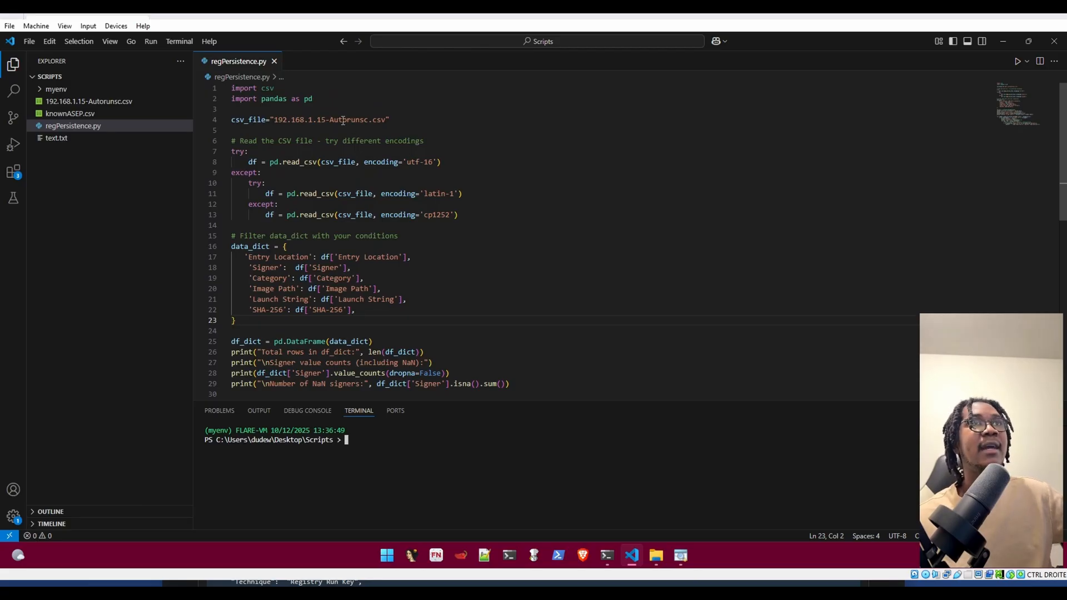
pyautogui.doubleClick(347, 119)
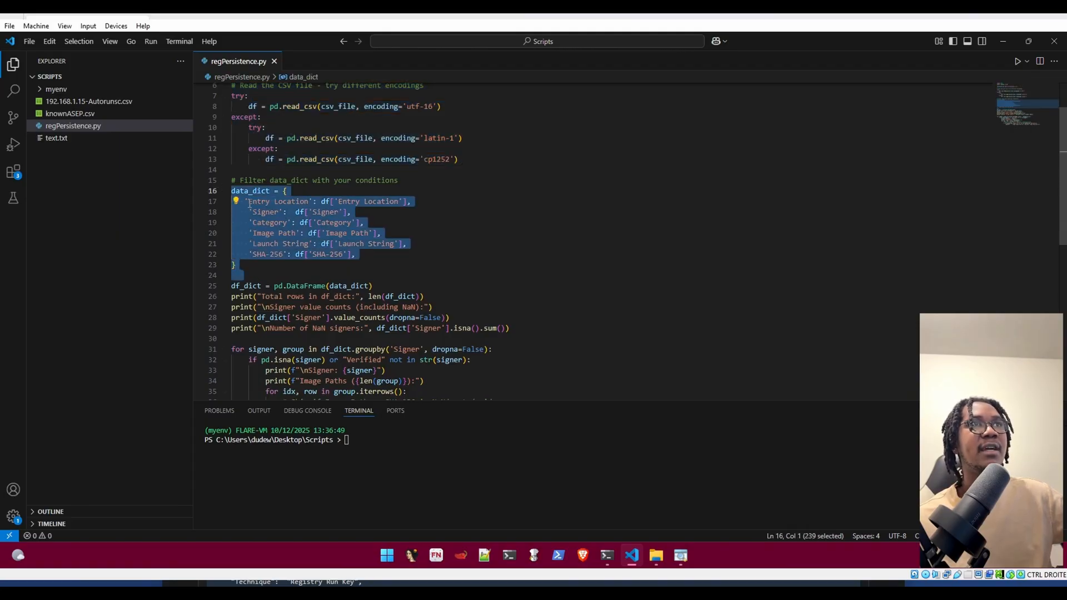
pyautogui.doubleClick(270, 222)
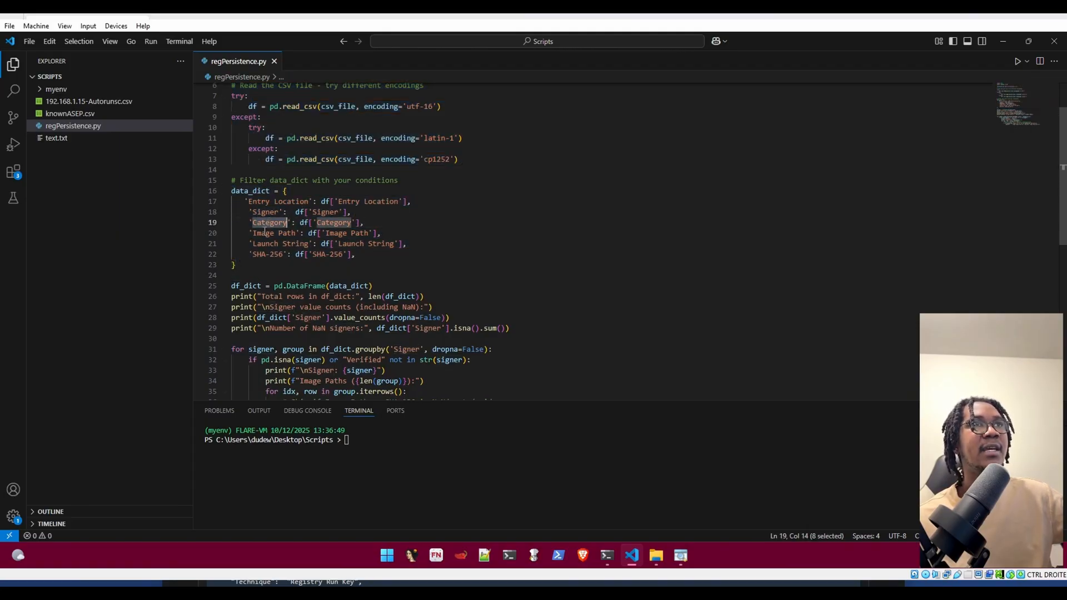
pyautogui.scroll(-3)
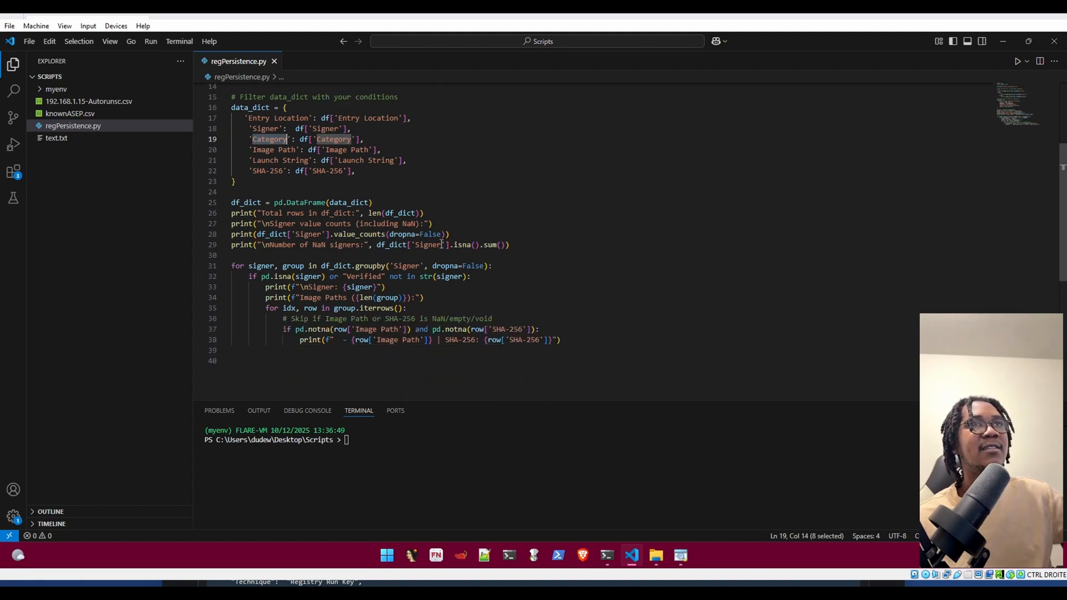
pyautogui.moveTo(230, 213); pyautogui.dragTo(509, 244)
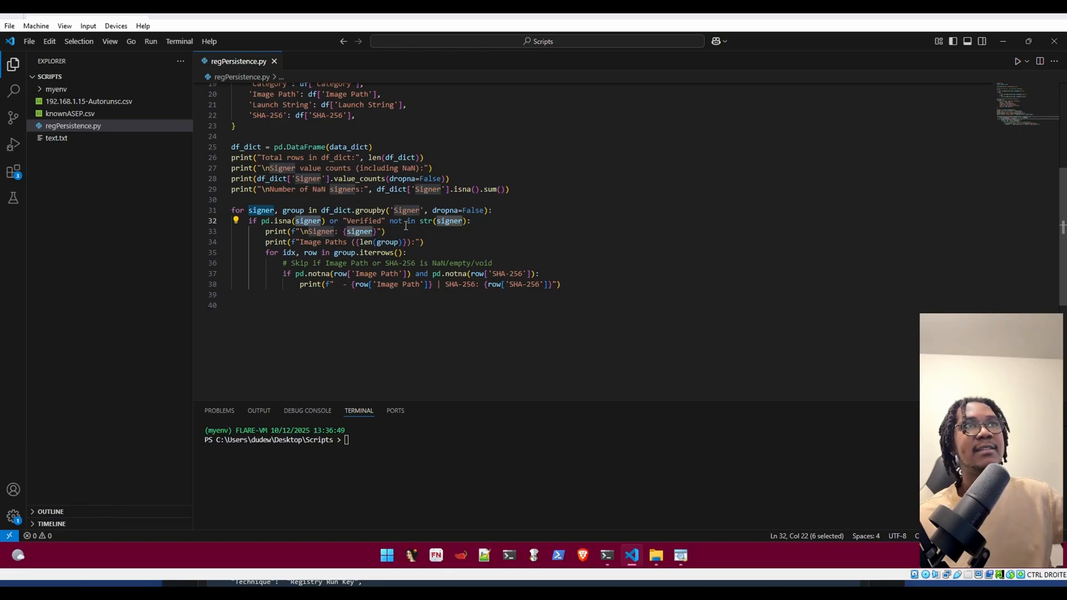
pyautogui.moveTo(485, 249)
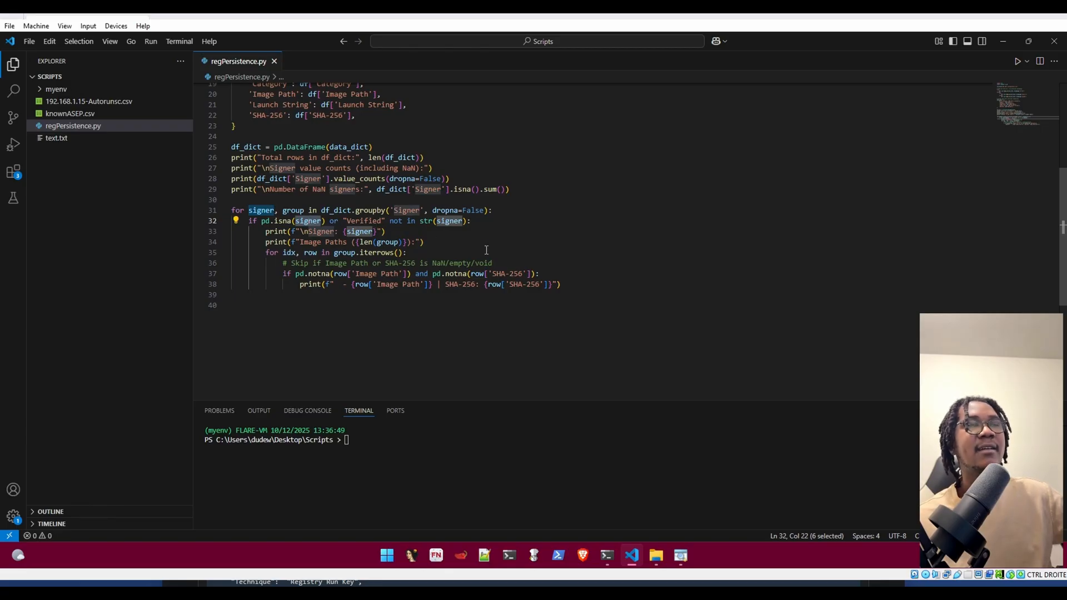
pyautogui.moveTo(465, 286)
pyautogui.write('p')
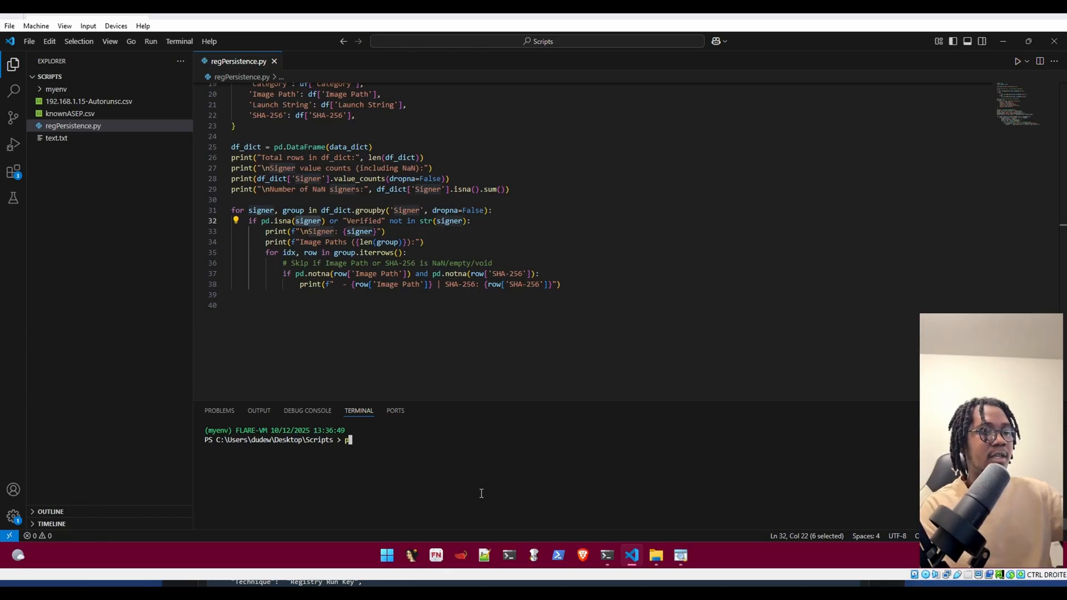
# - Run regPersistence.py in the terminal, reporting 1506 rows with 89 unsigned
pyautogui.write('ython-decompil')
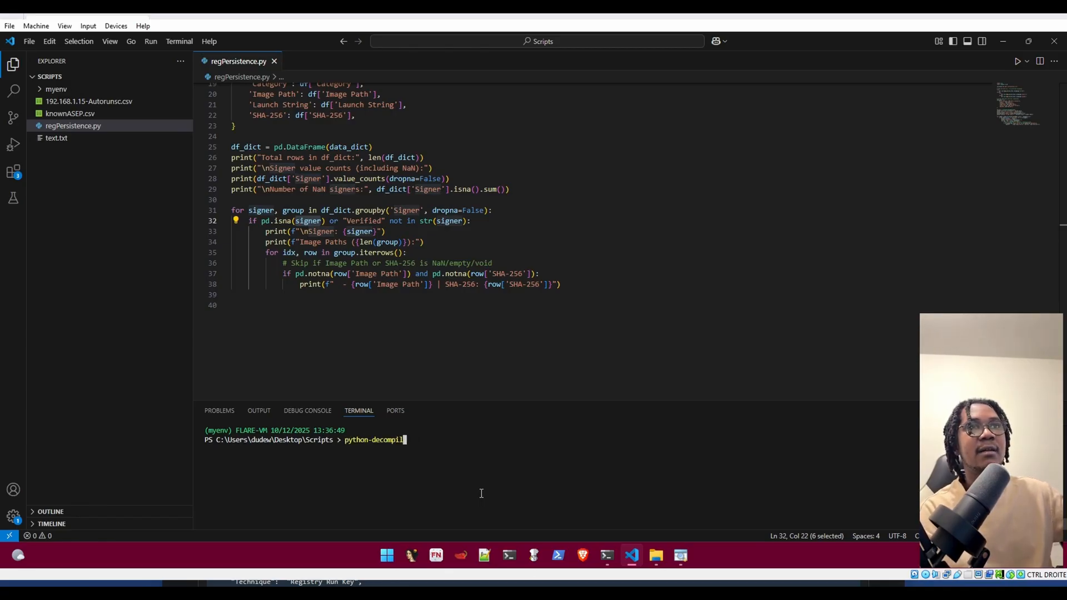
pyautogui.press('Backspace')
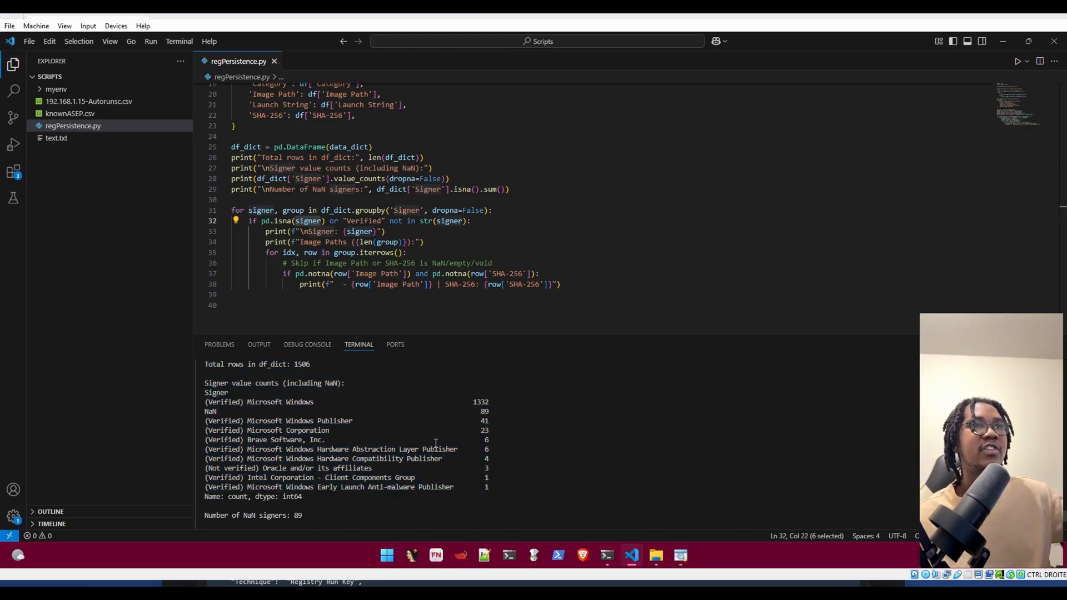
pyautogui.scroll(-3)
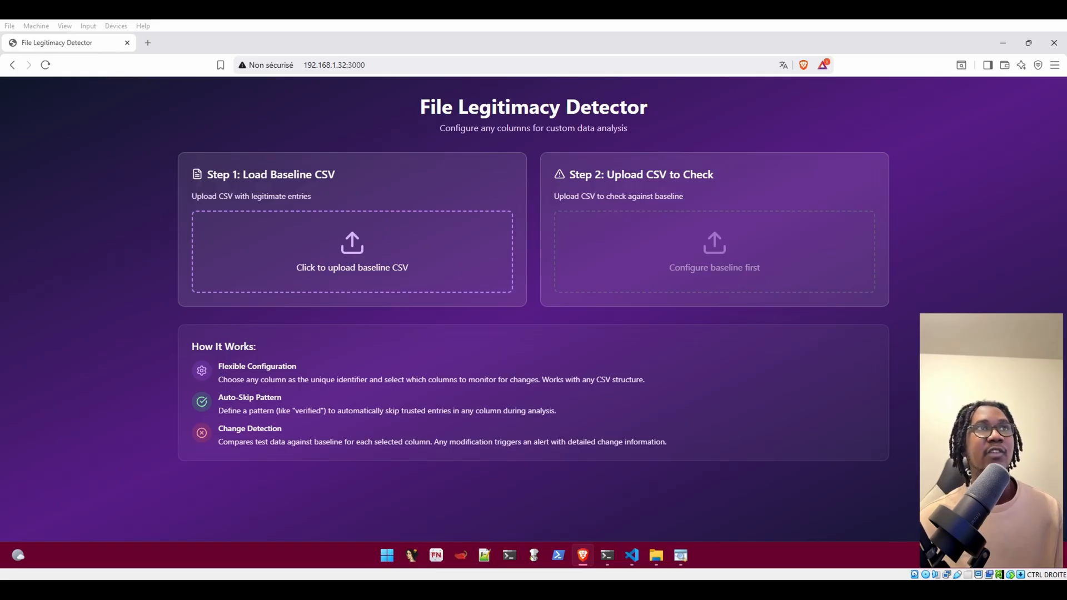
# - Load the BaseLineGET-Autoruns CSV keyed on SHA-256, comparing Image Path
pyautogui.click(352, 251)
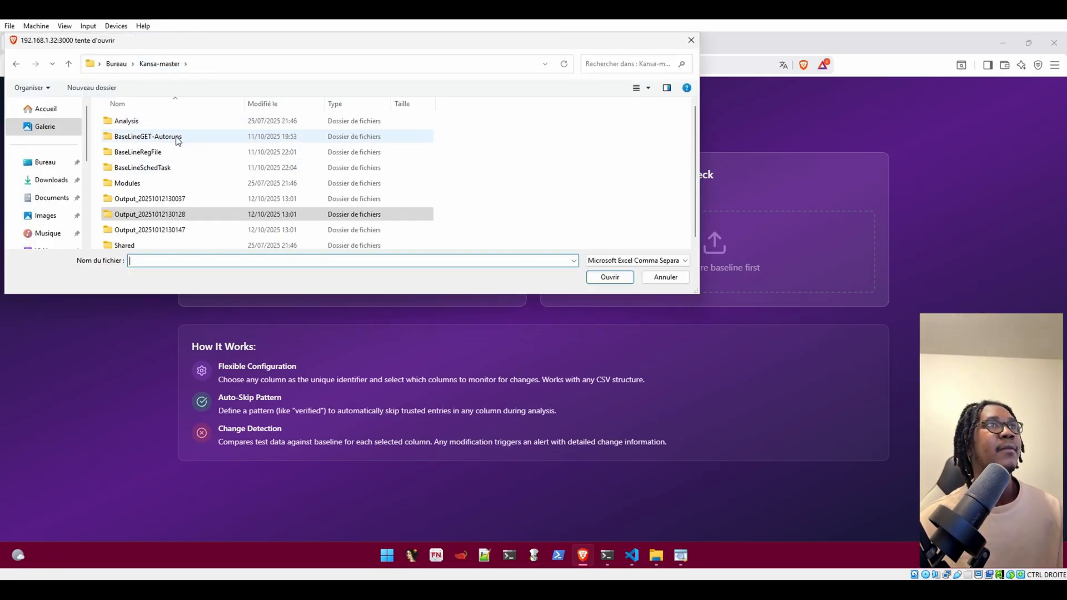
pyautogui.doubleClick(148, 136)
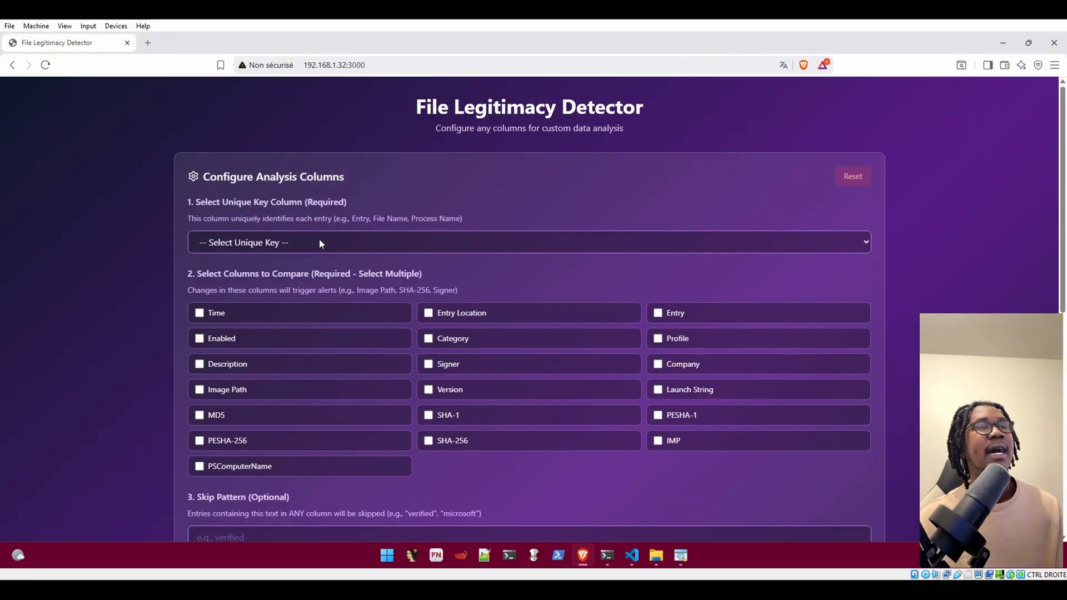
pyautogui.click(528, 242)
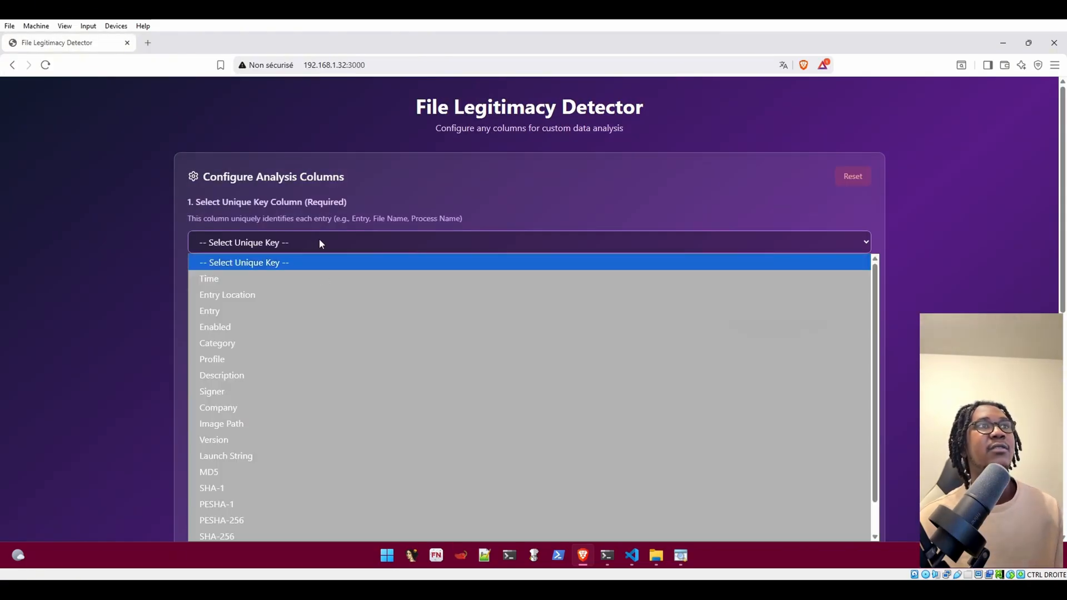
pyautogui.click(216, 536)
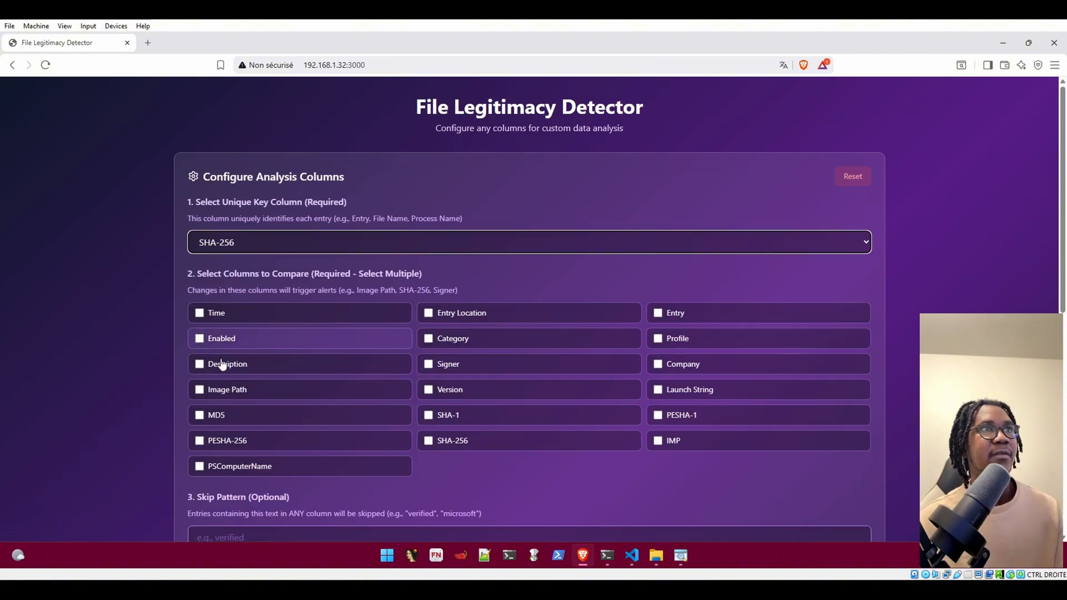
pyautogui.click(200, 390)
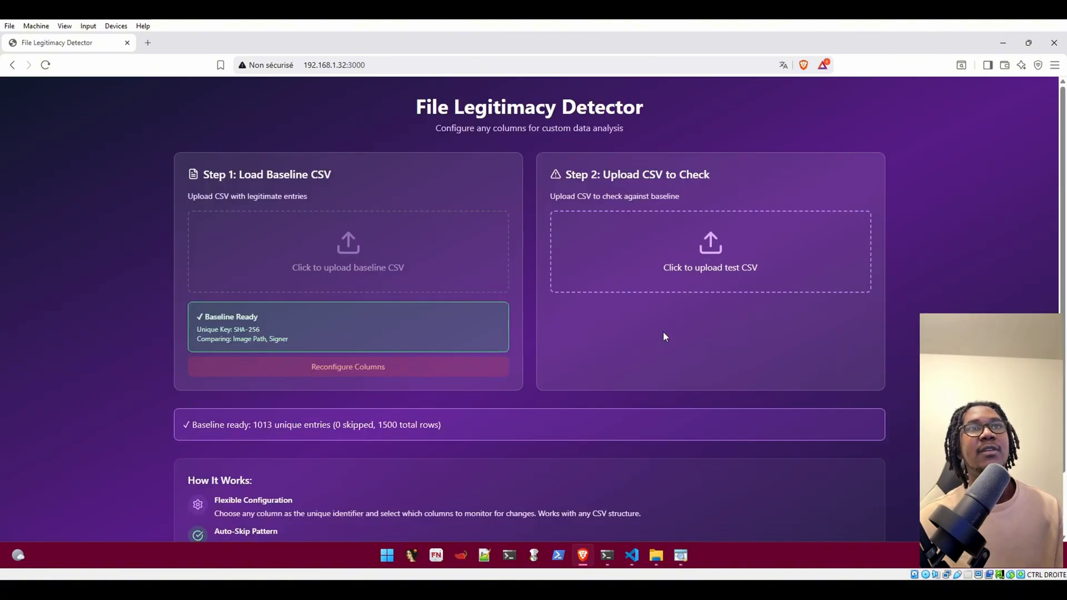
pyautogui.click(709, 267)
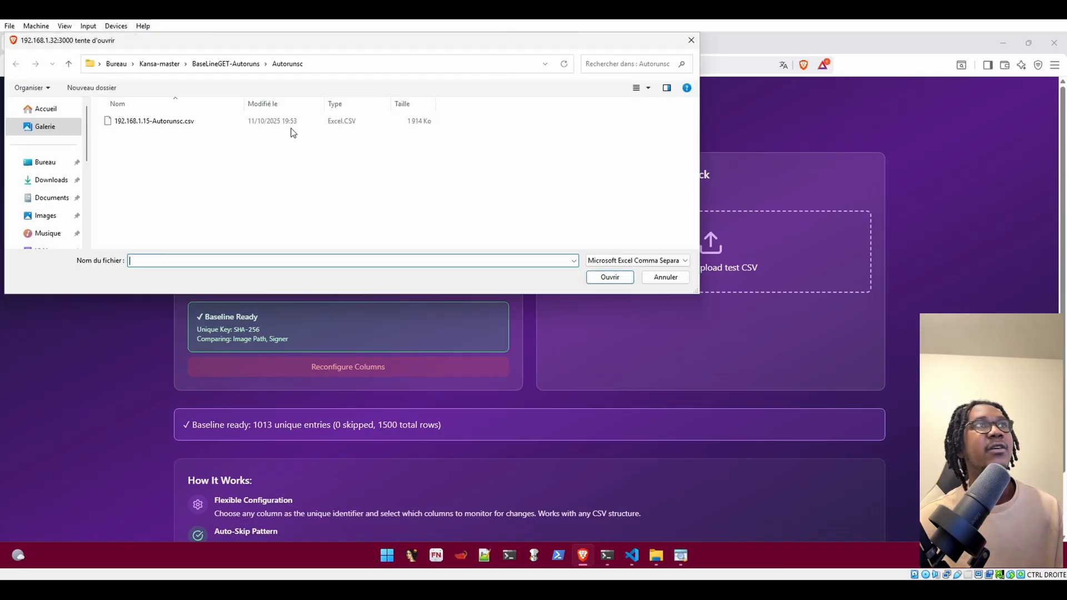
pyautogui.click(160, 63)
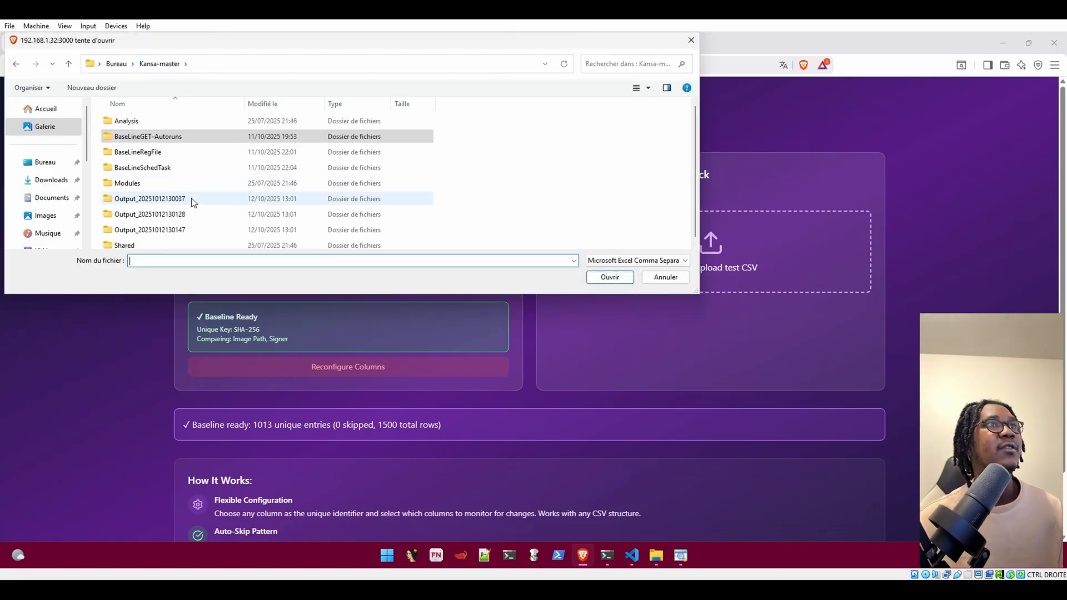
pyautogui.doubleClick(150, 198)
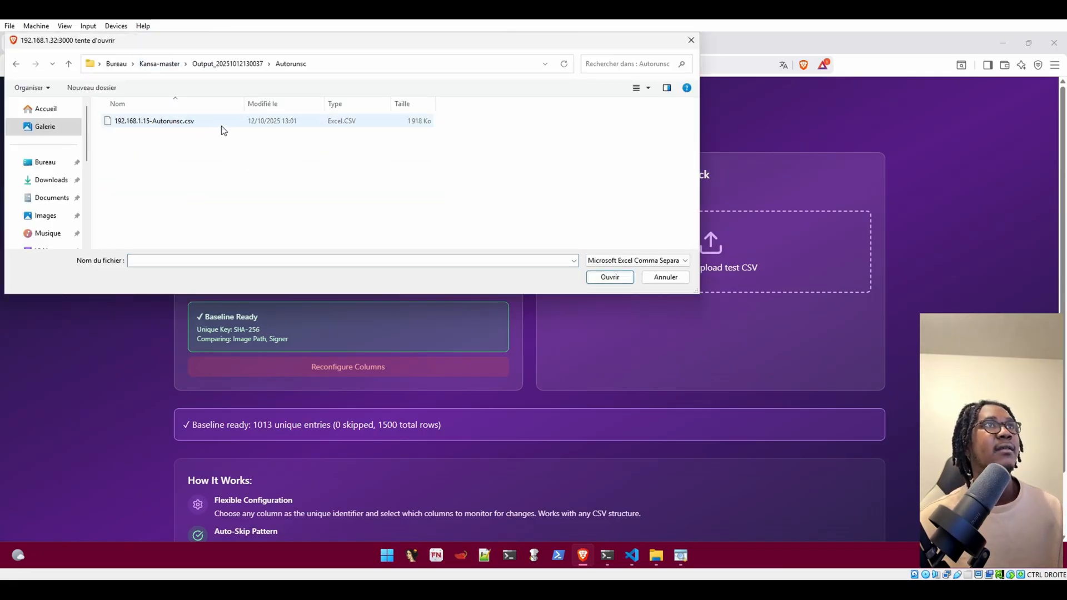
# - Check 192.168.1.15-Autorunsc.csv against the baseline, flagging 4 new c:\temp\google.exe entries
pyautogui.click(608, 277)
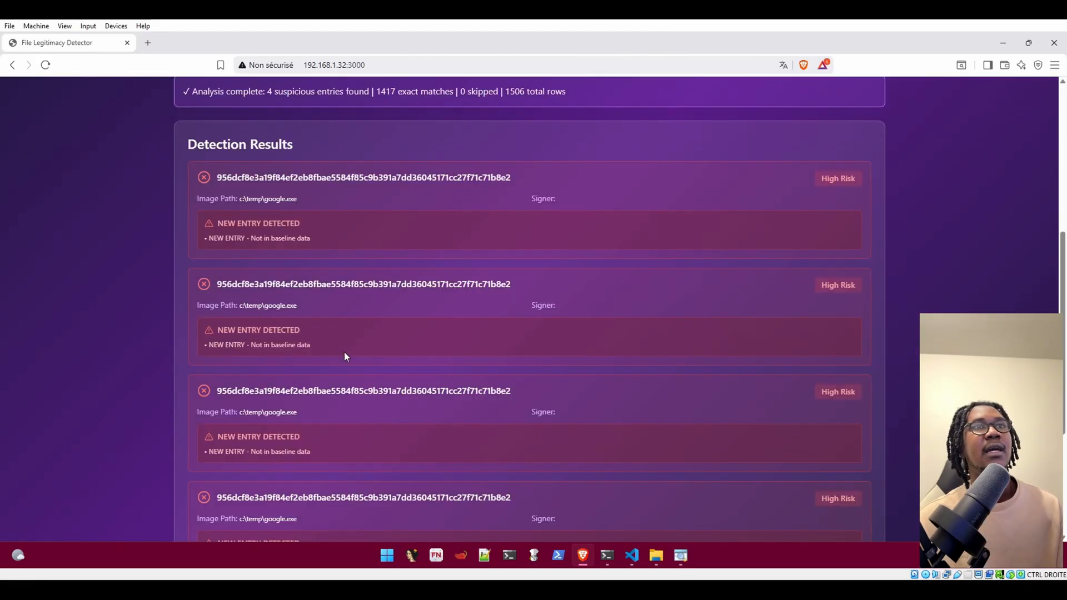
pyautogui.doubleClick(267, 198)
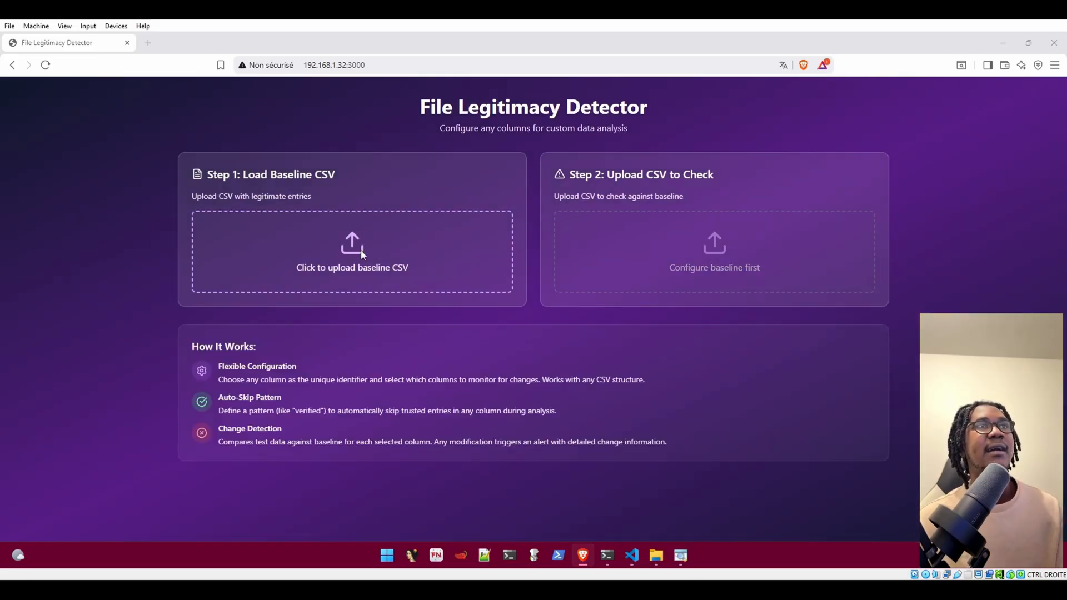
# - Build a Path-keyed baseline from BaseLineRegFile, then test the PersistenceFilesAndRegistryKeys CSV against it
pyautogui.click(352, 250)
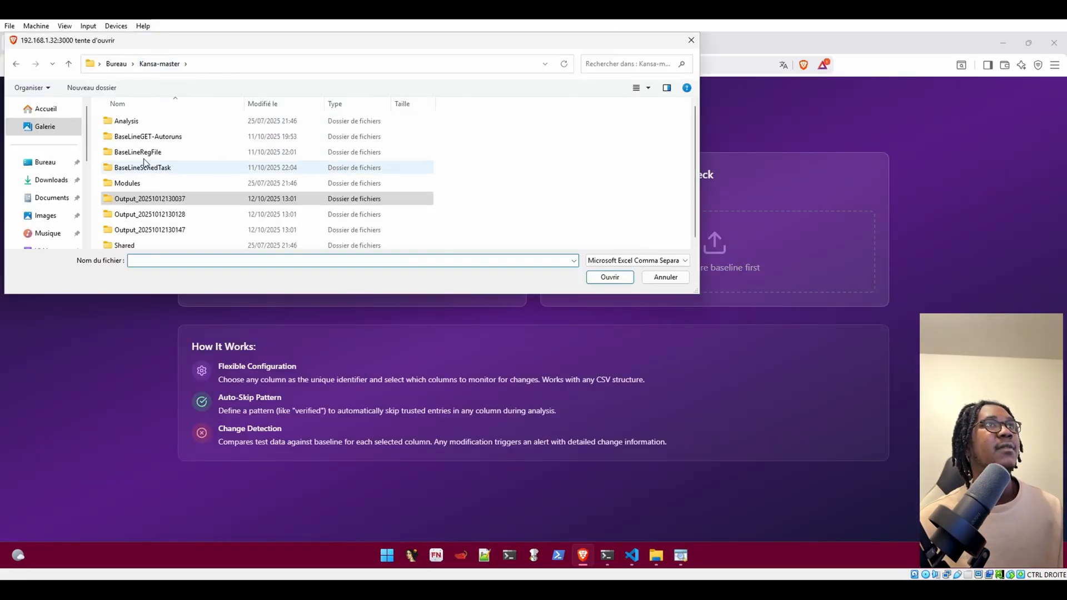
pyautogui.doubleClick(137, 152)
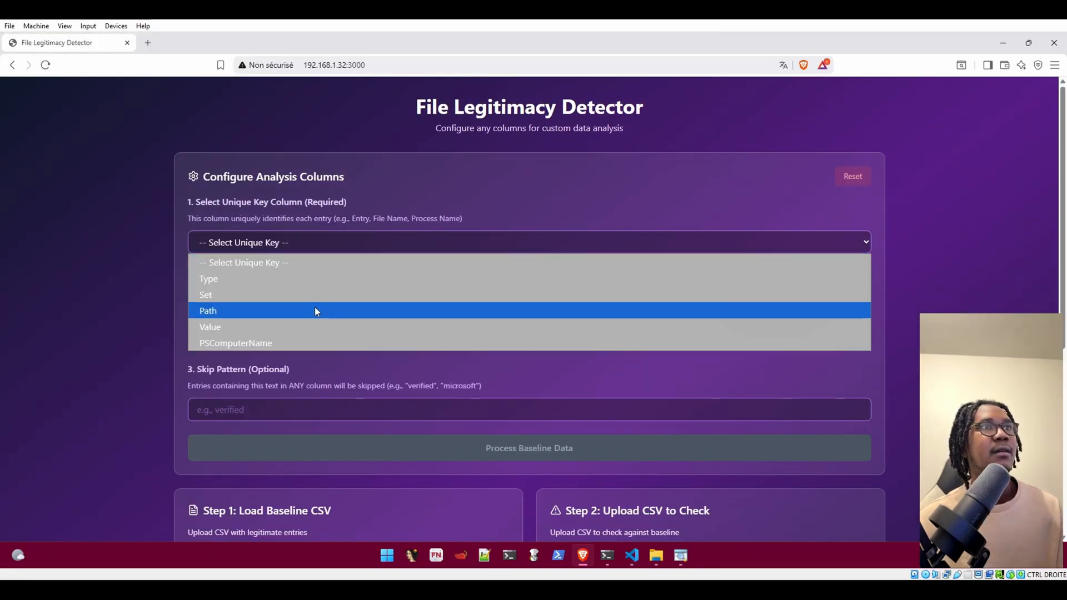
pyautogui.click(207, 310)
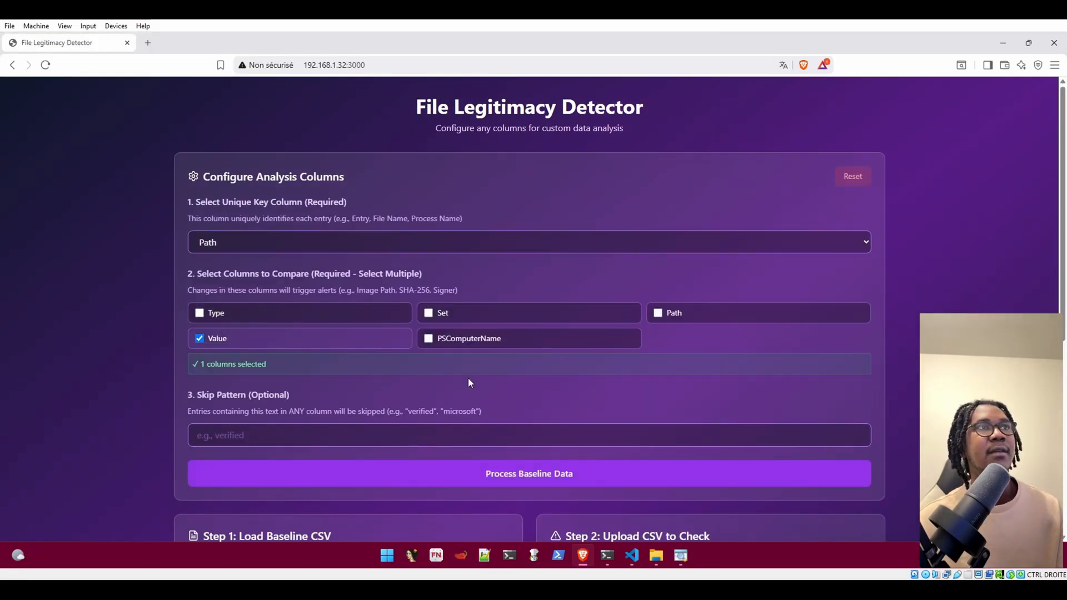
pyautogui.click(529, 473)
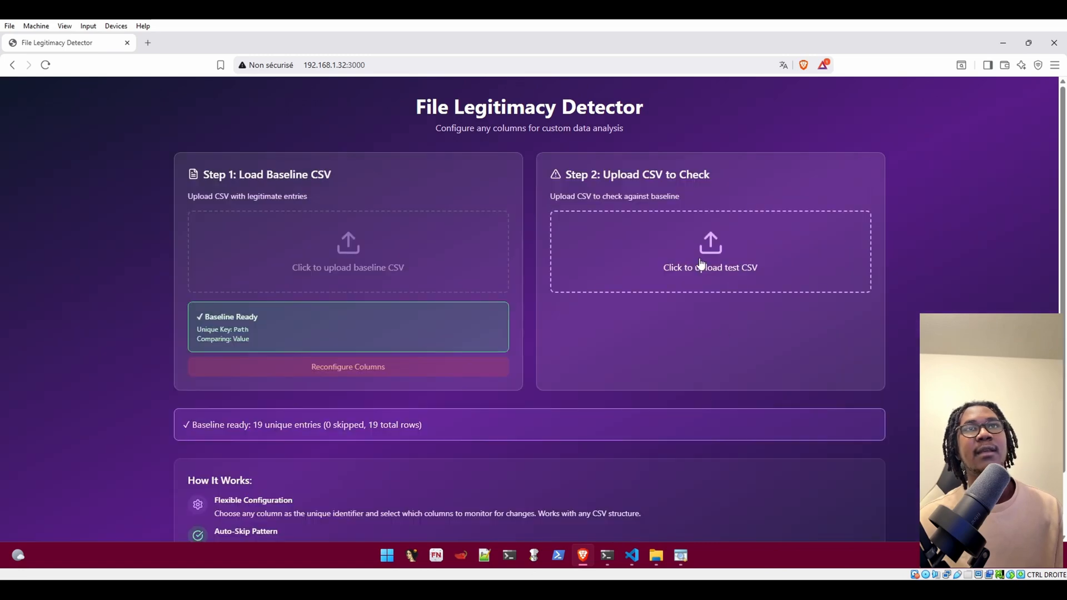
pyautogui.click(710, 267)
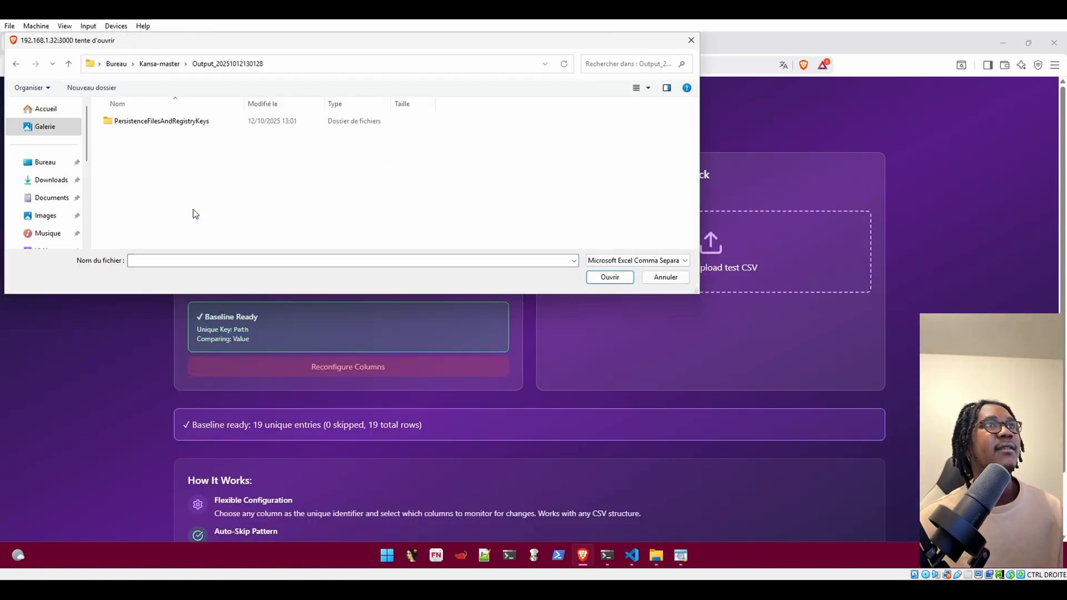
pyautogui.click(665, 277)
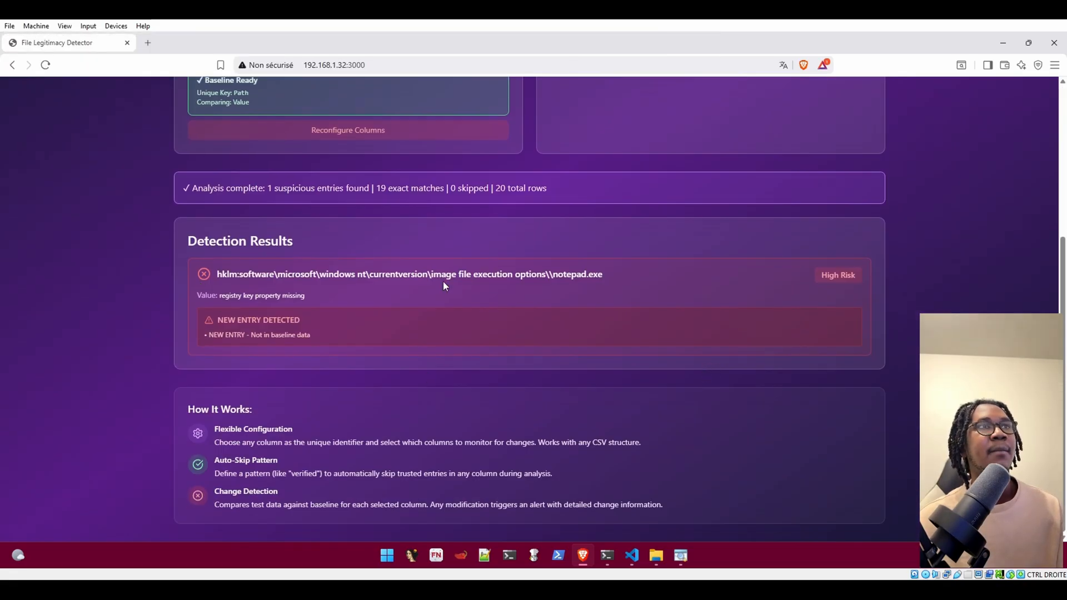
pyautogui.moveTo(255, 316)
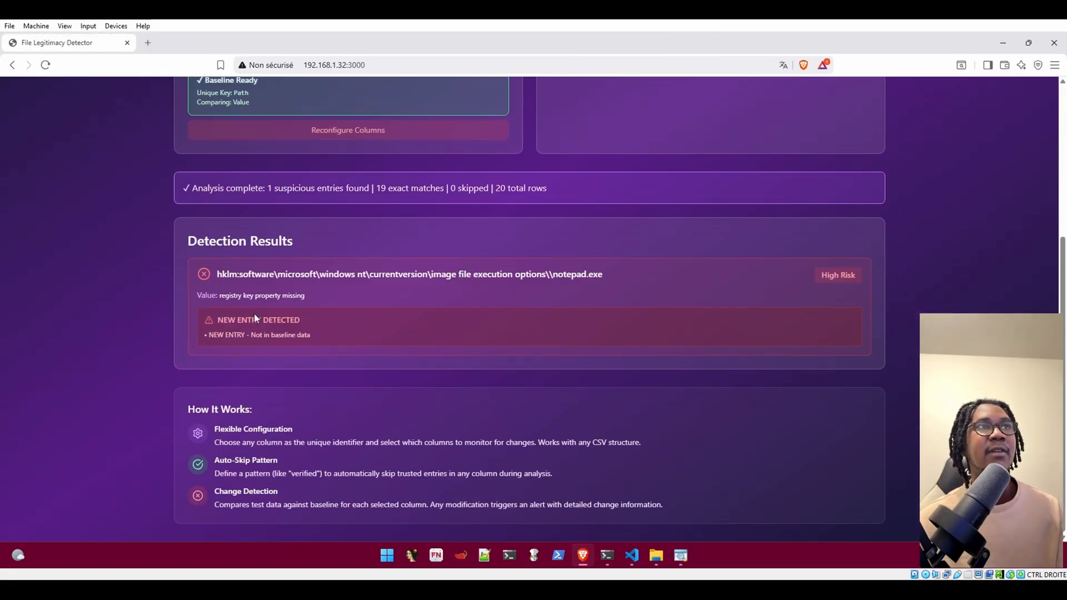
pyautogui.moveTo(457, 332)
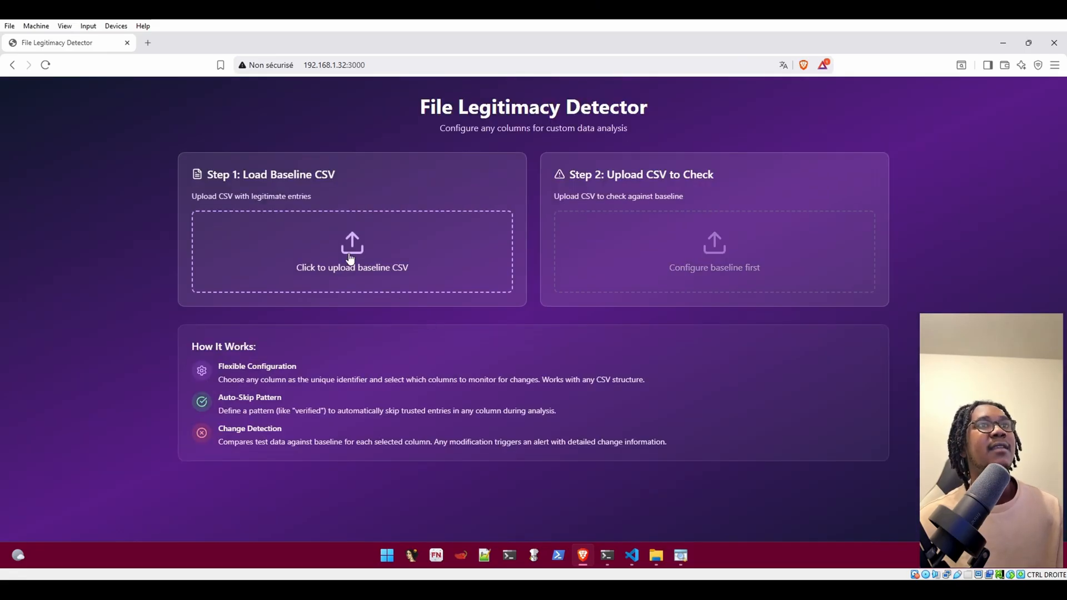
# - Build a 249-entry scheduled-tasks baseline keyed on task name, then browse output folders for a test CSV
pyautogui.click(351, 267)
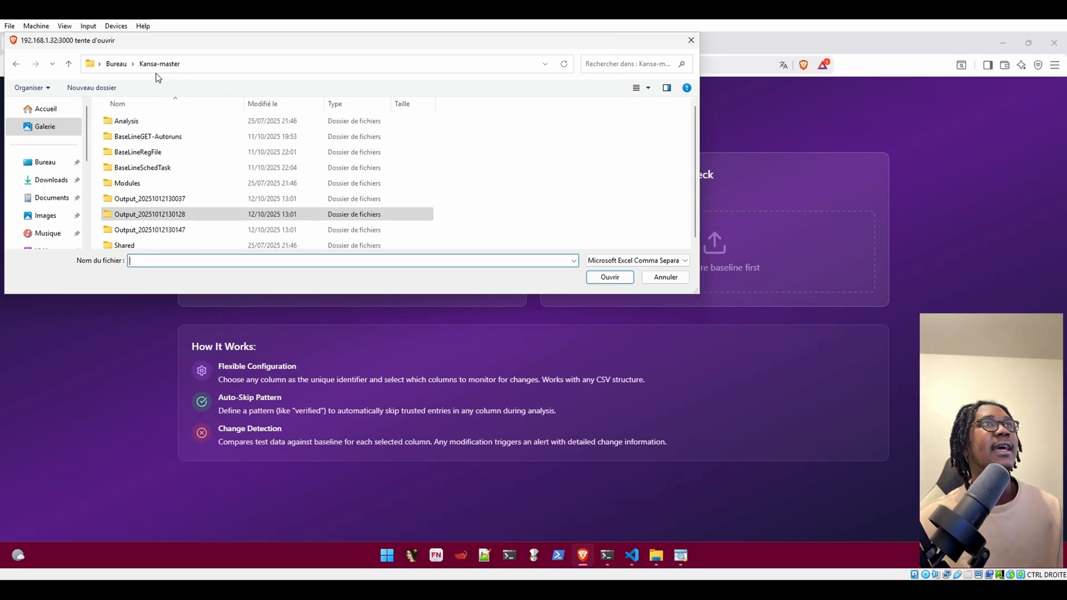
pyautogui.doubleClick(143, 167)
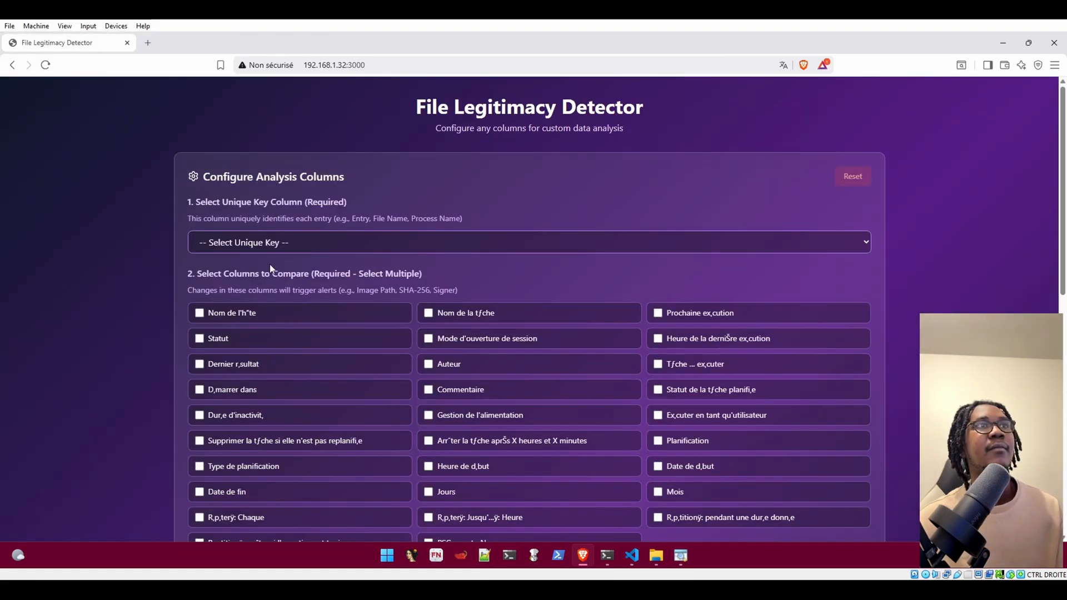
pyautogui.click(528, 242)
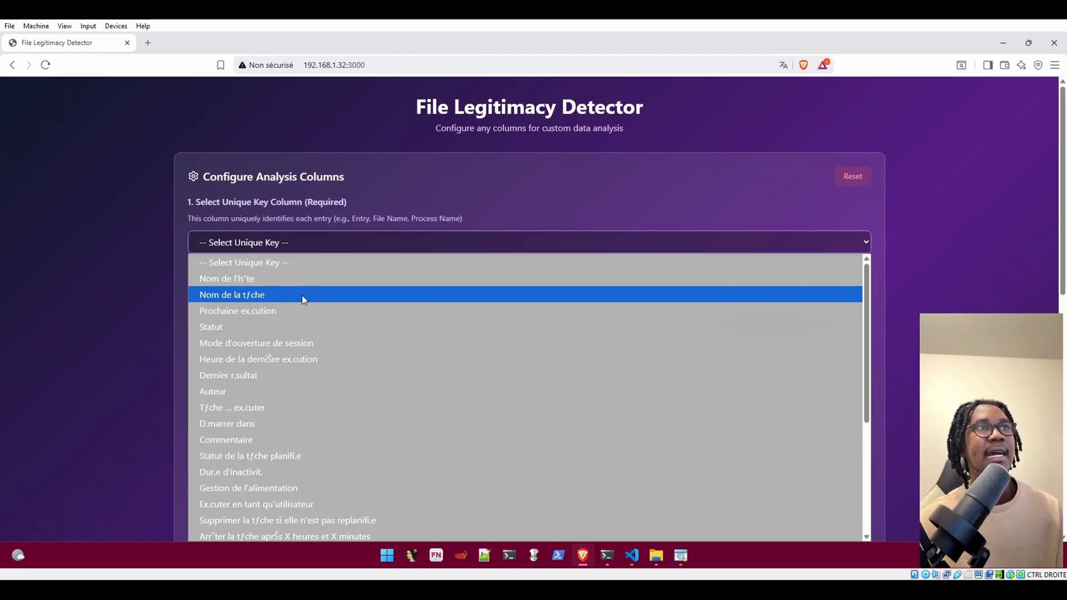
pyautogui.click(232, 294)
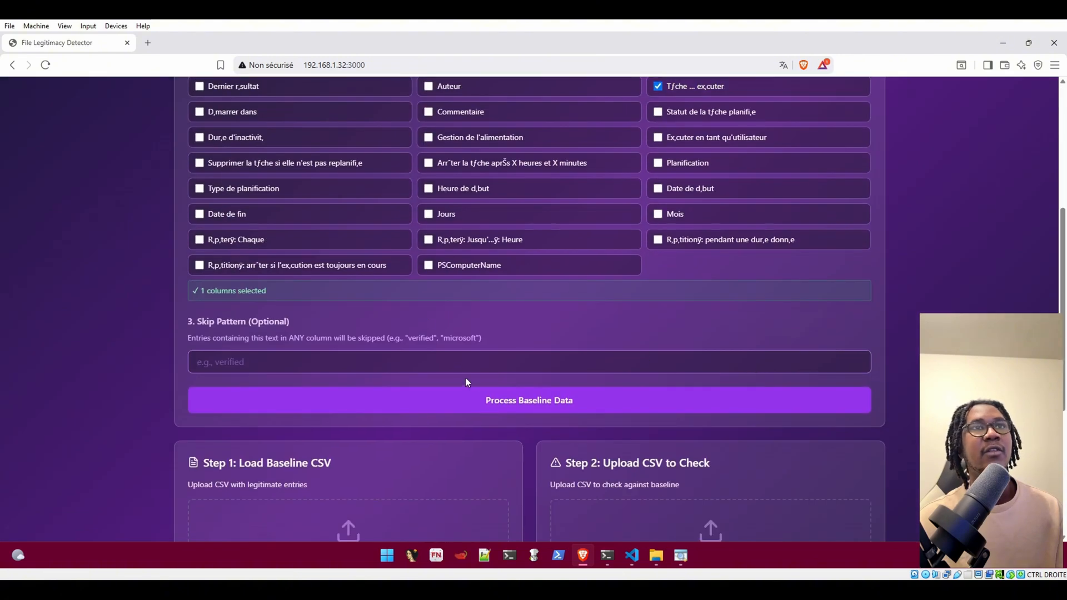
pyautogui.click(528, 400)
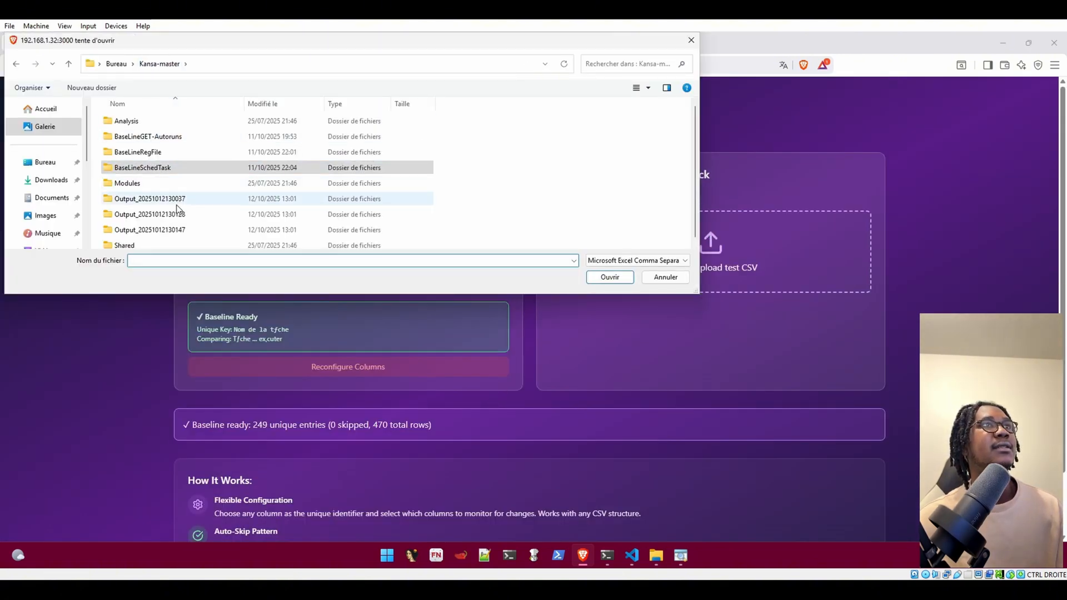
pyautogui.doubleClick(149, 230)
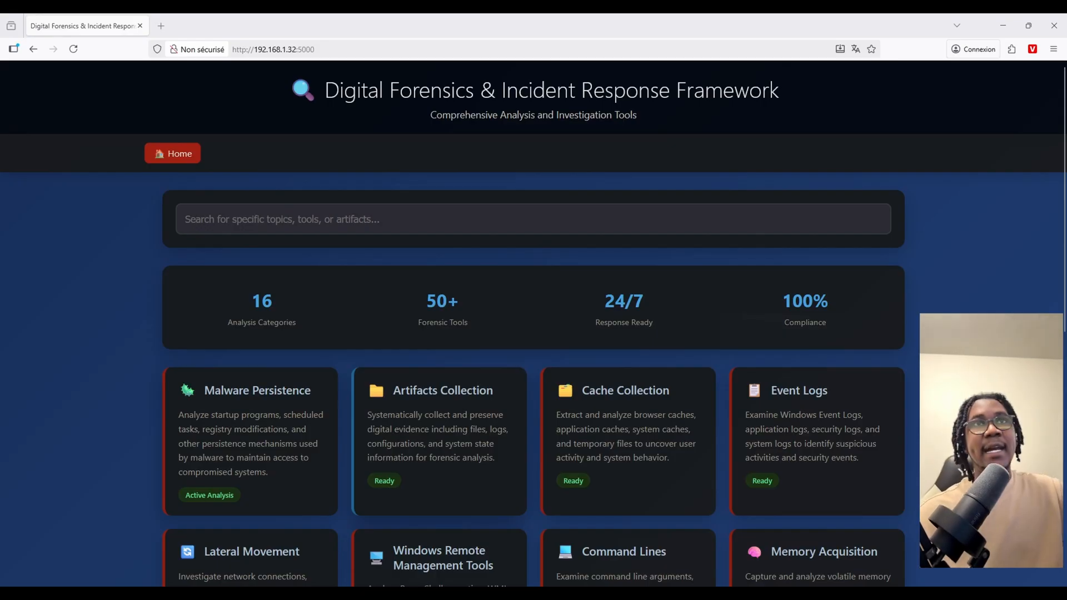
# - Scroll the framework home page and open the Malware Persistence category
pyautogui.scroll(-3)
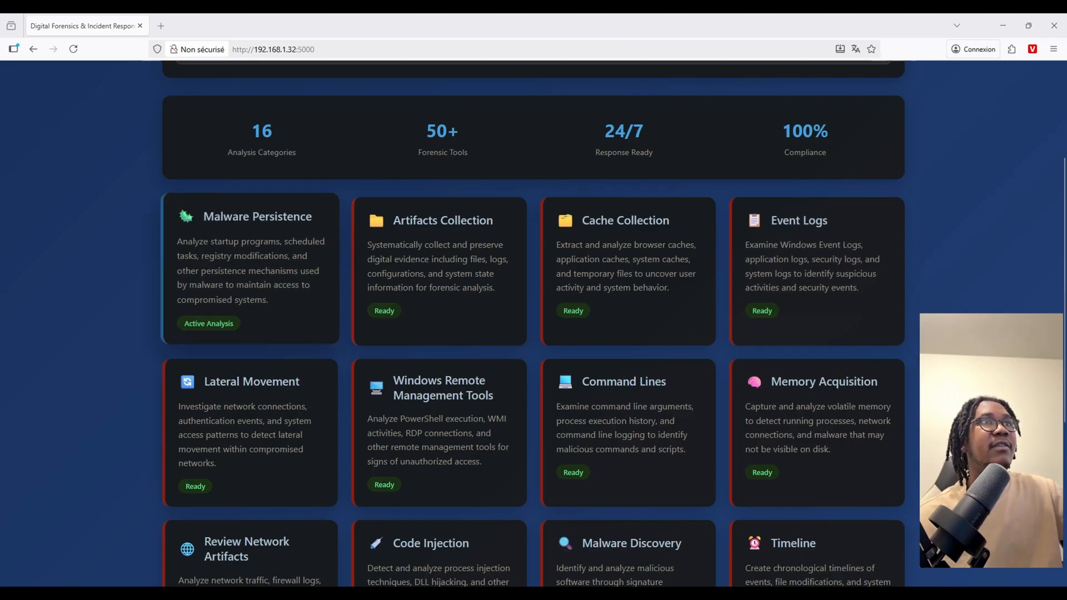
pyautogui.click(258, 216)
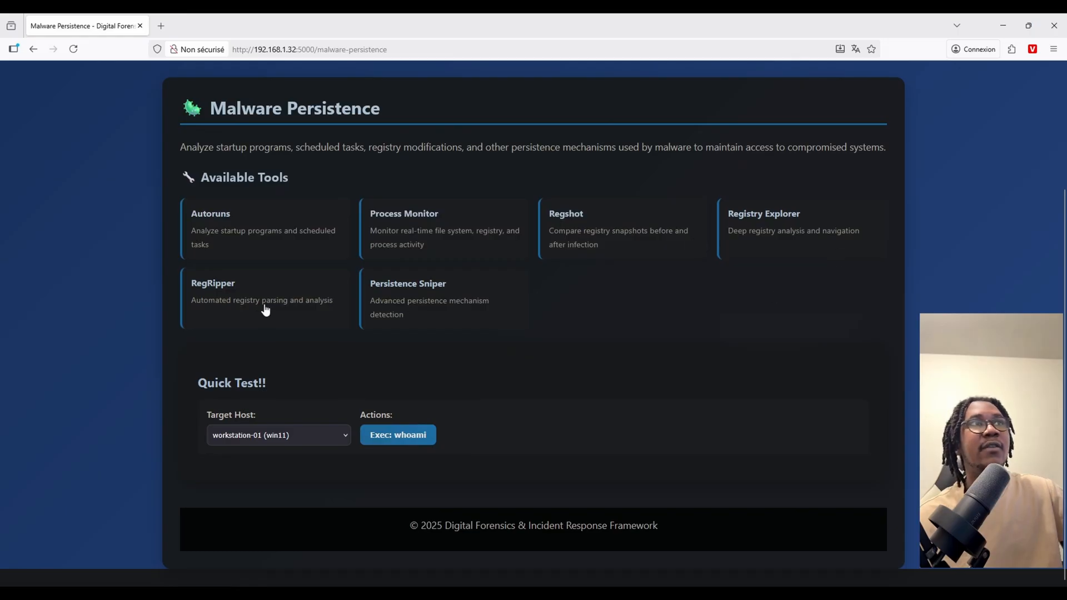
pyautogui.moveTo(409, 294)
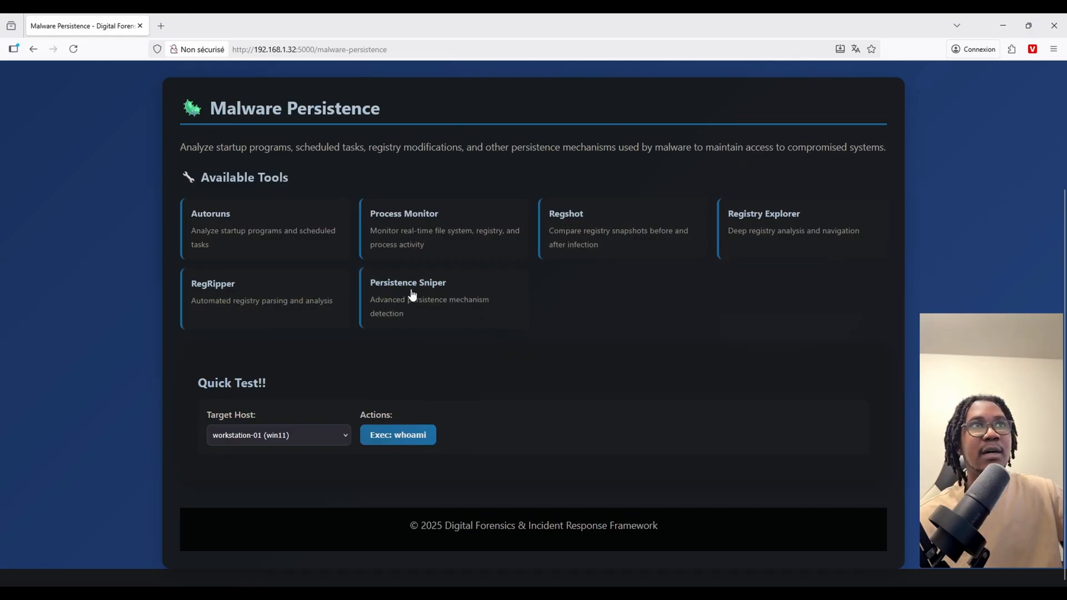
# - Run a Persistence Sniper scan for the Explorer Load technique on workstation-01
pyautogui.click(408, 298)
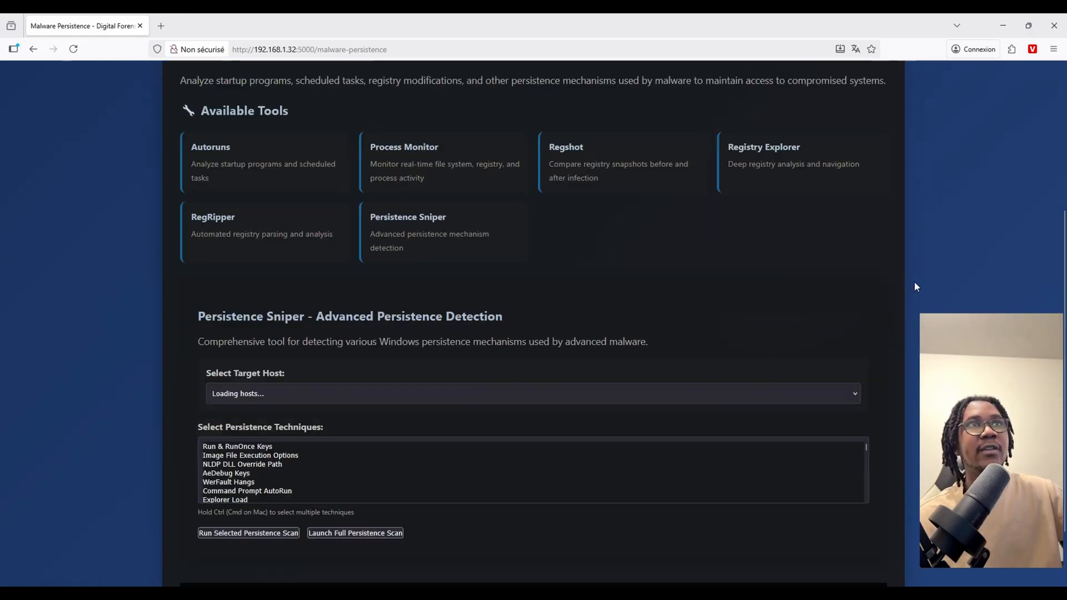
pyautogui.scroll(-3)
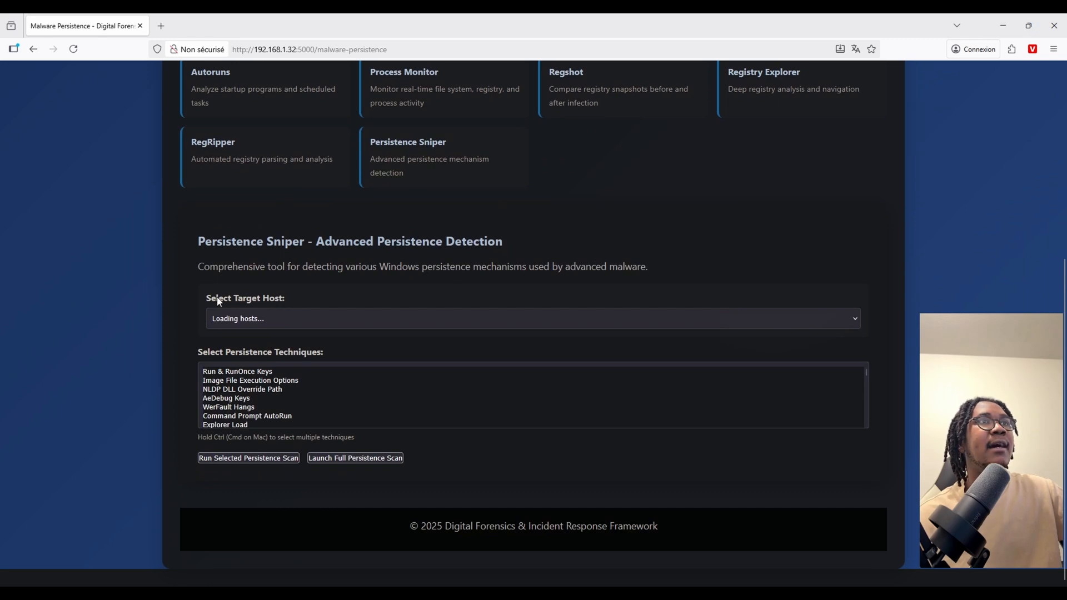
pyautogui.moveTo(786, 320)
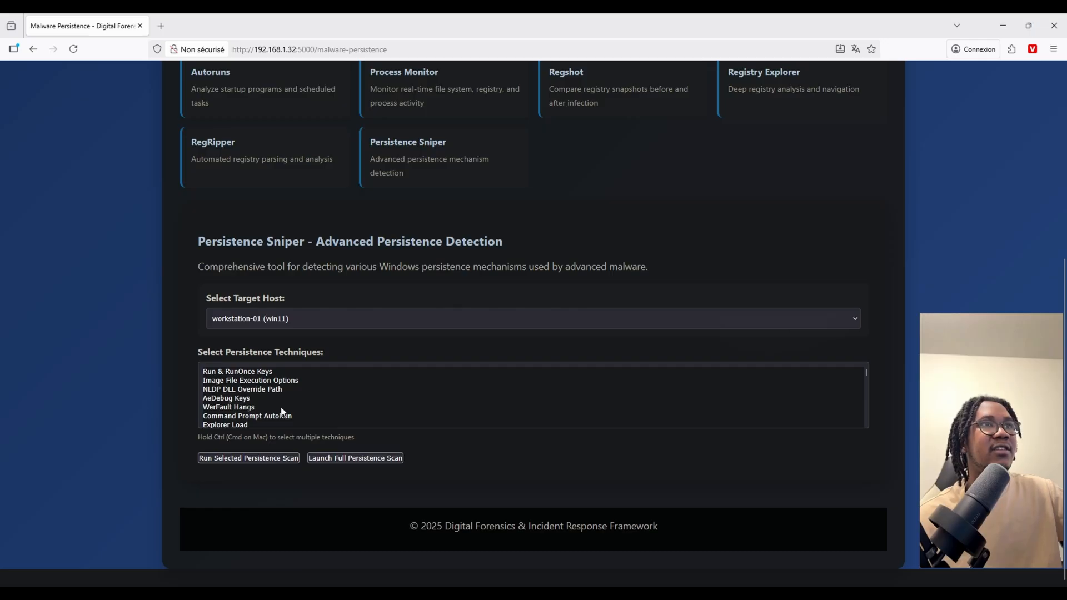
pyautogui.scroll(-3)
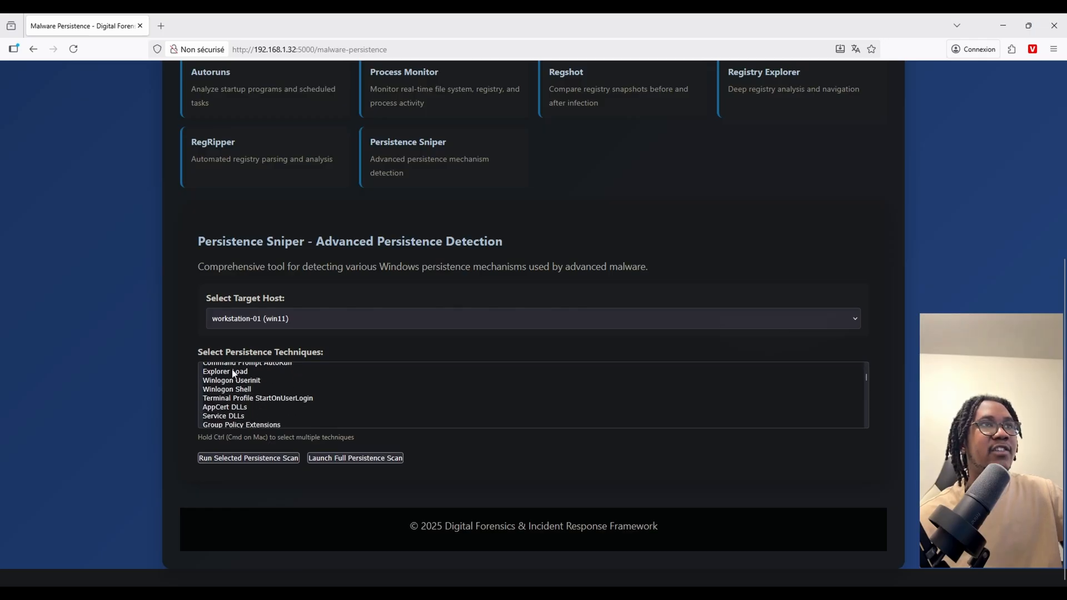
pyautogui.click(224, 370)
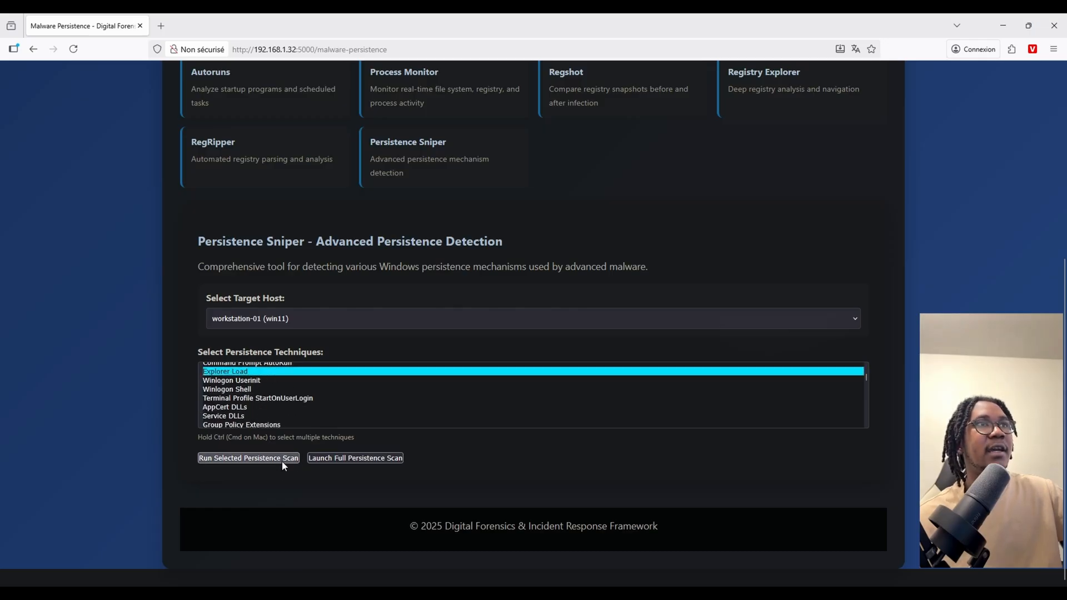
pyautogui.click(248, 458)
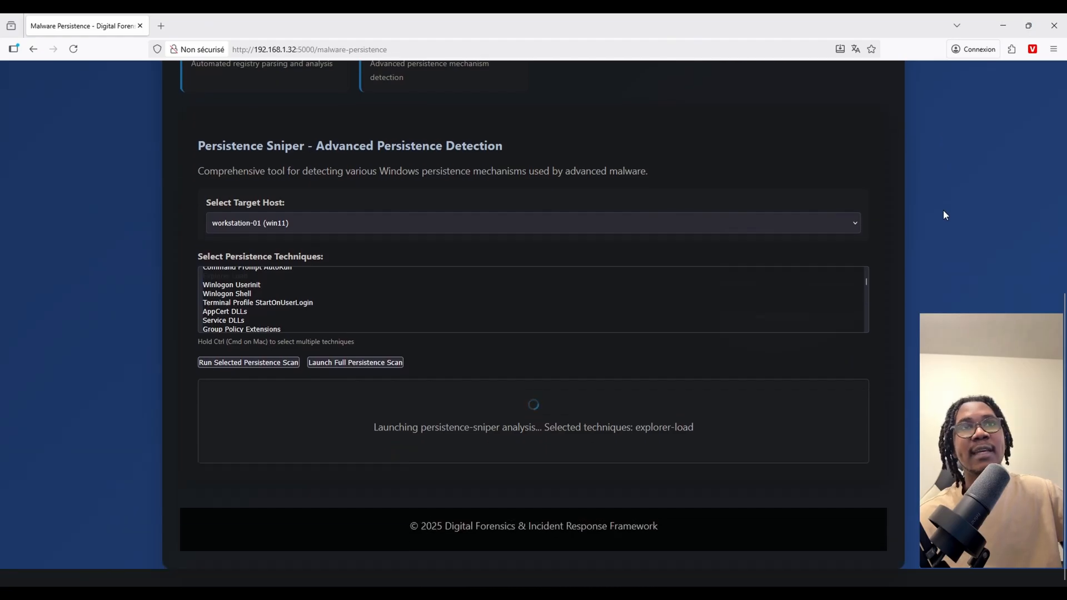
pyautogui.moveTo(850, 279)
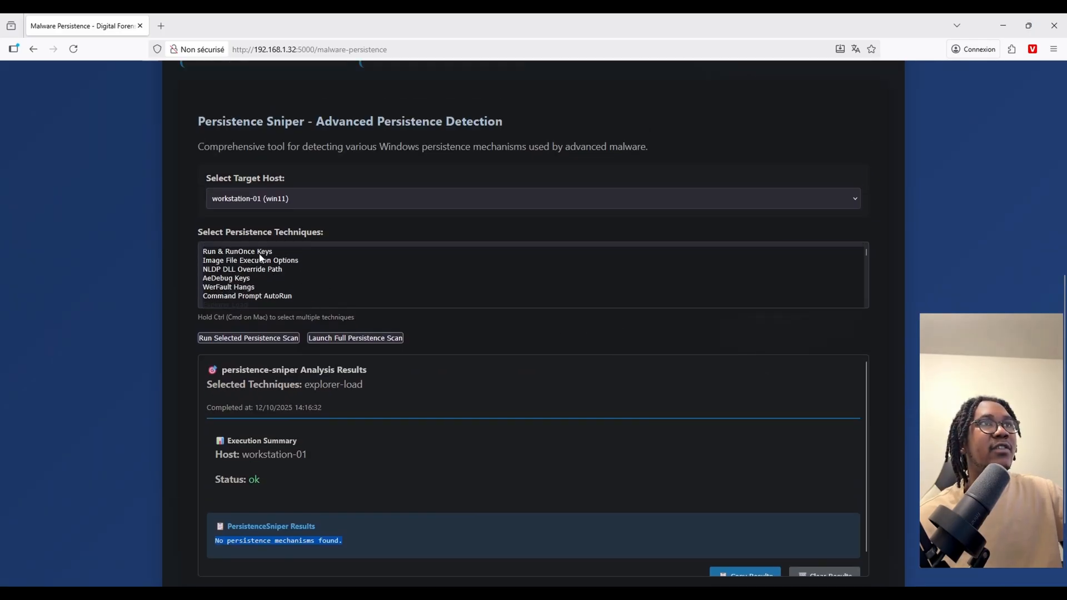
# - Scan Run & RunOnce Keys and Image File Execution Options, marking the C:\Temp\google.exe value
pyautogui.click(248, 337)
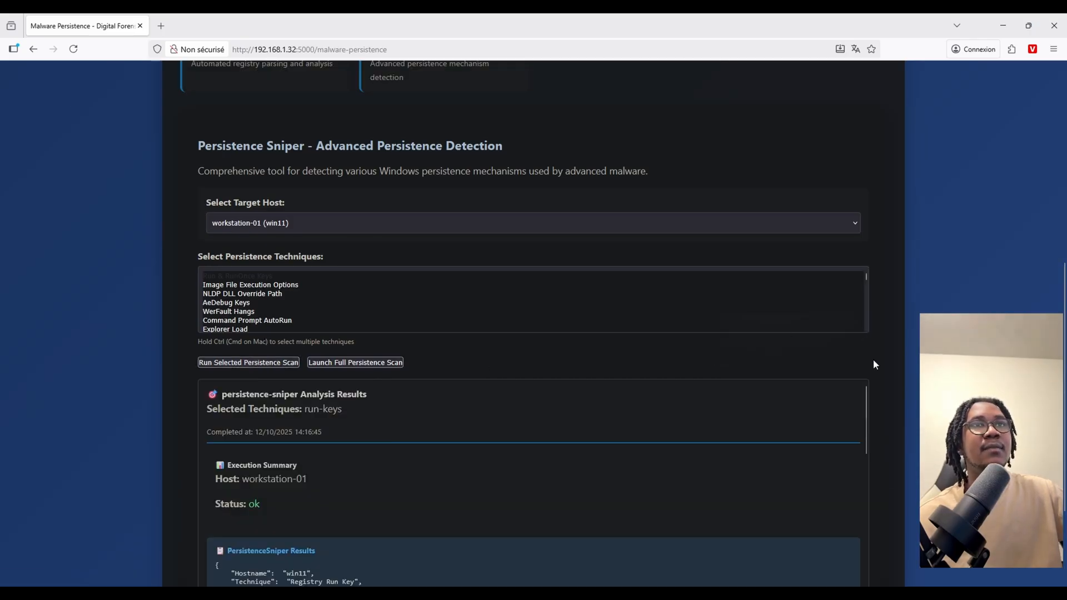
pyautogui.scroll(-3)
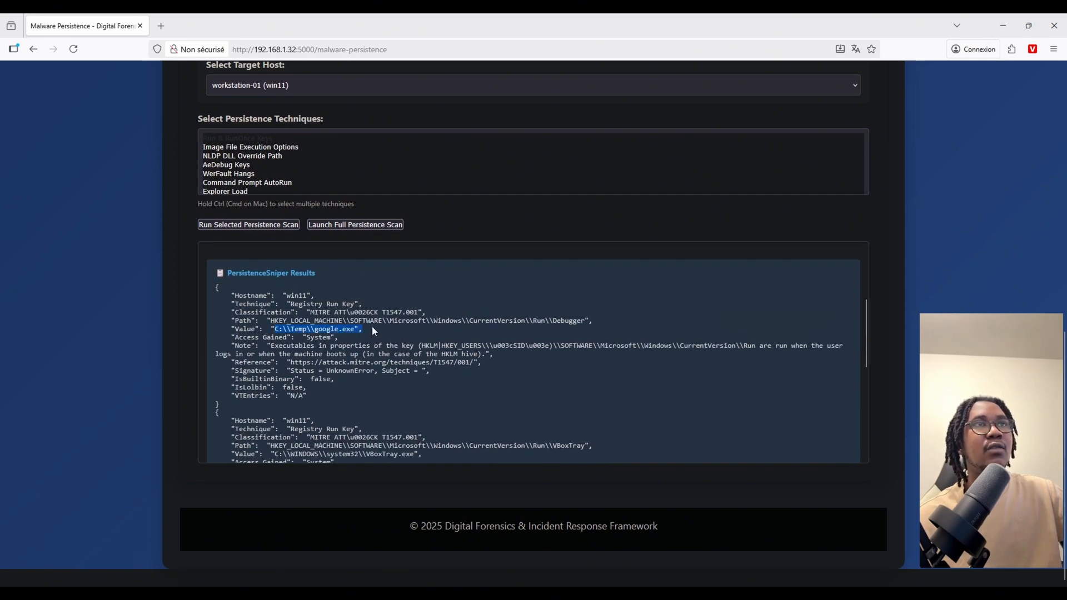
pyautogui.click(250, 146)
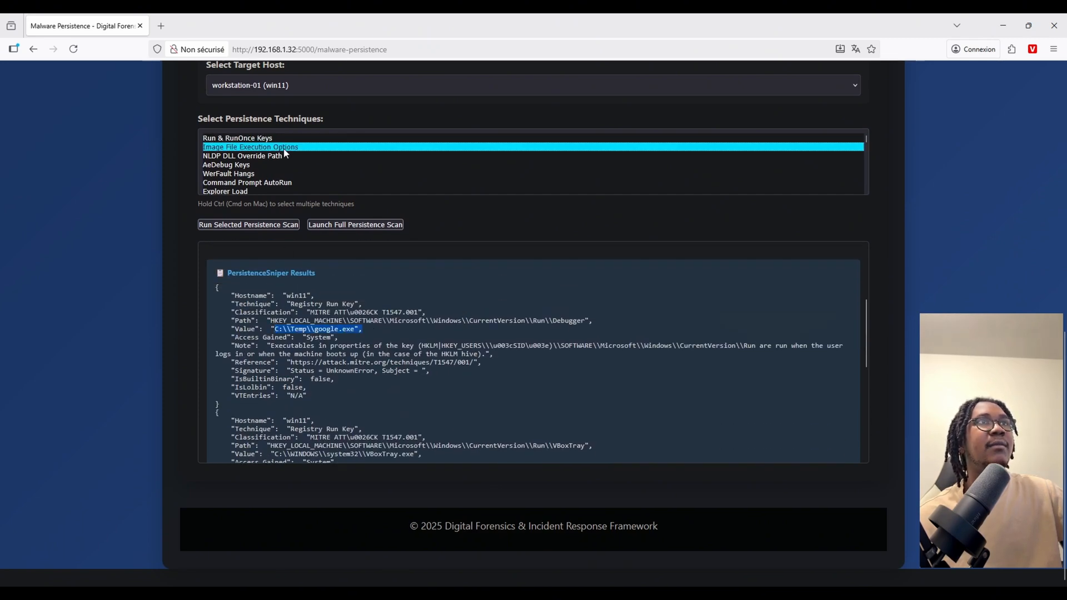
pyautogui.click(248, 225)
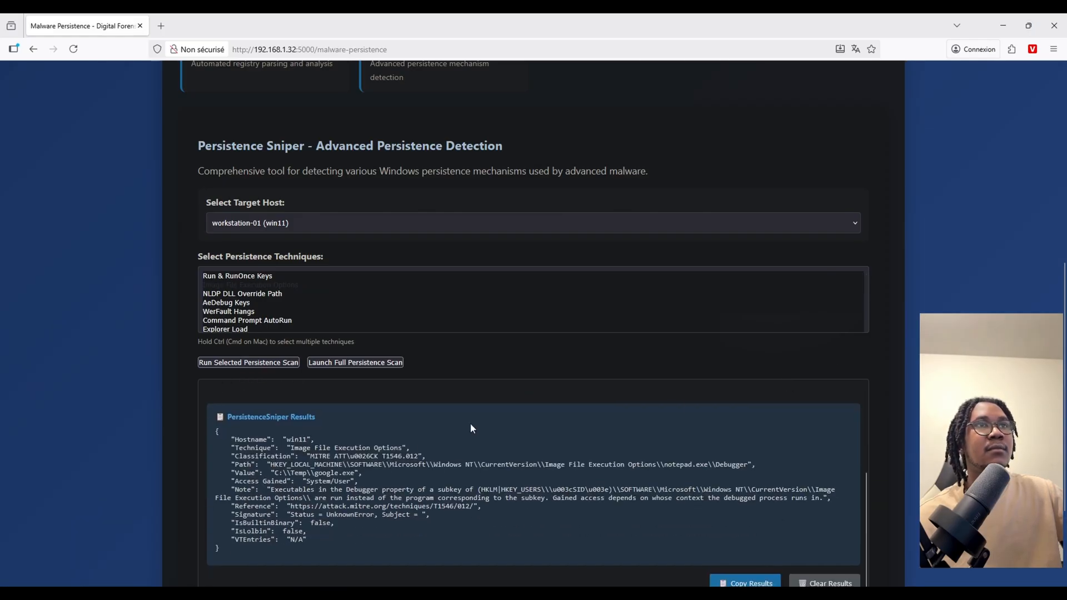
pyautogui.doubleClick(315, 473)
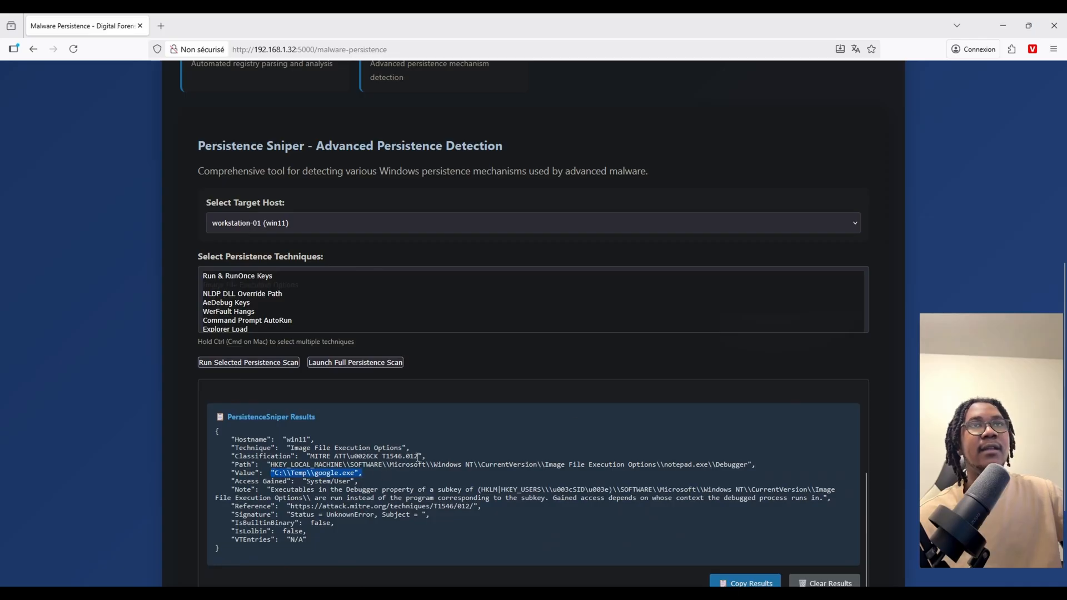
pyautogui.scroll(-3)
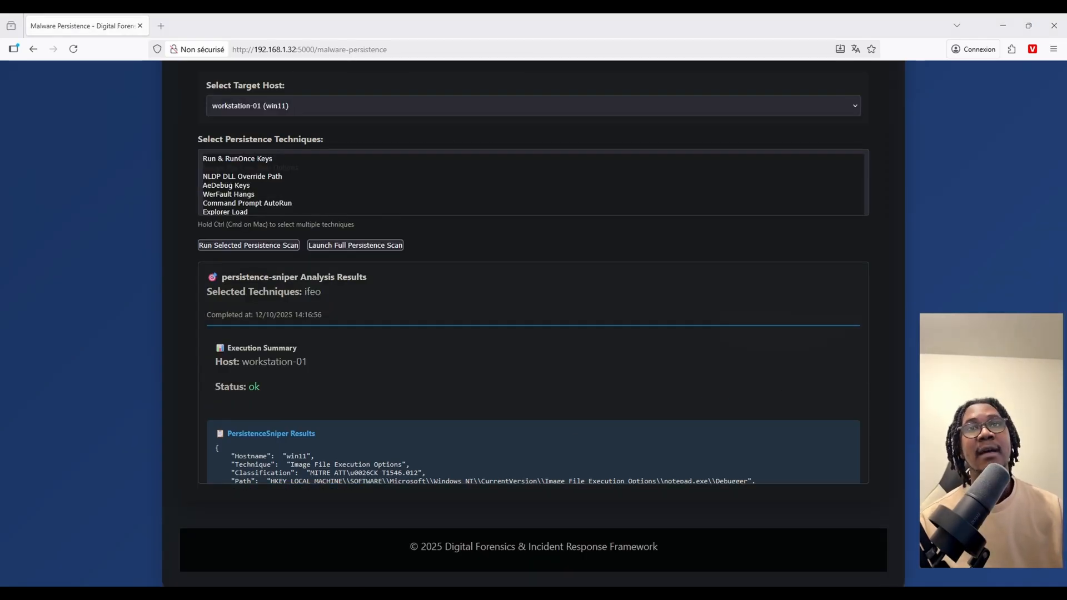